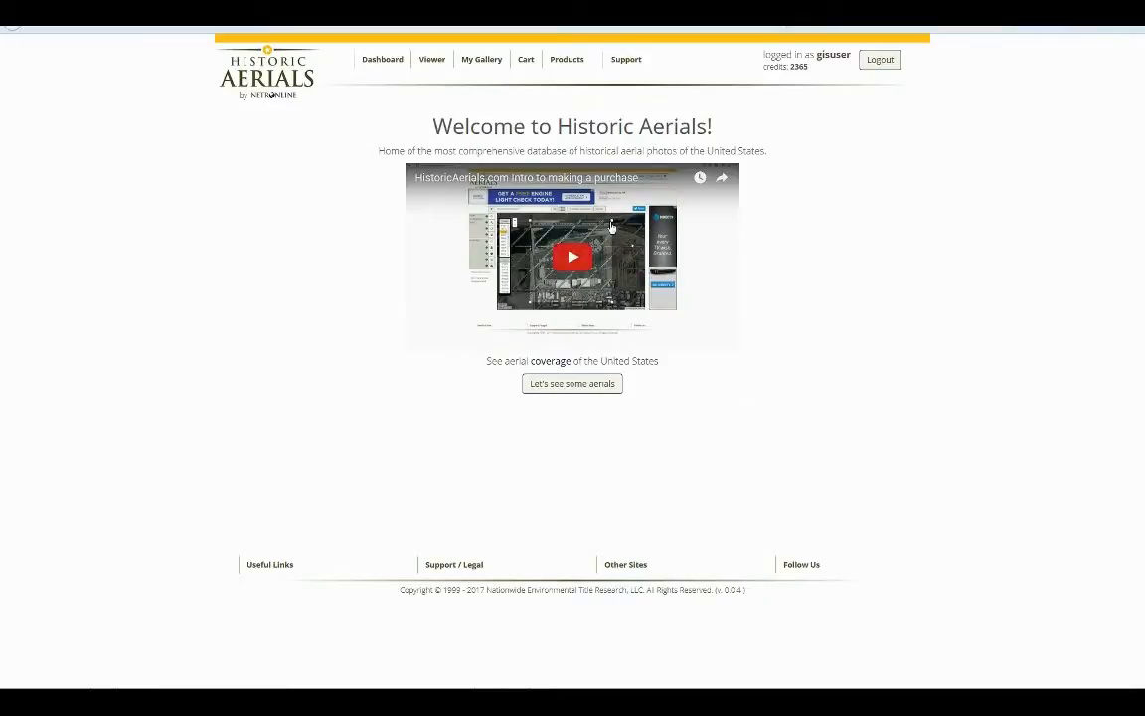
# Step: Navigate from the Products menu to the Subscription plans page
pyautogui.click(567, 60)
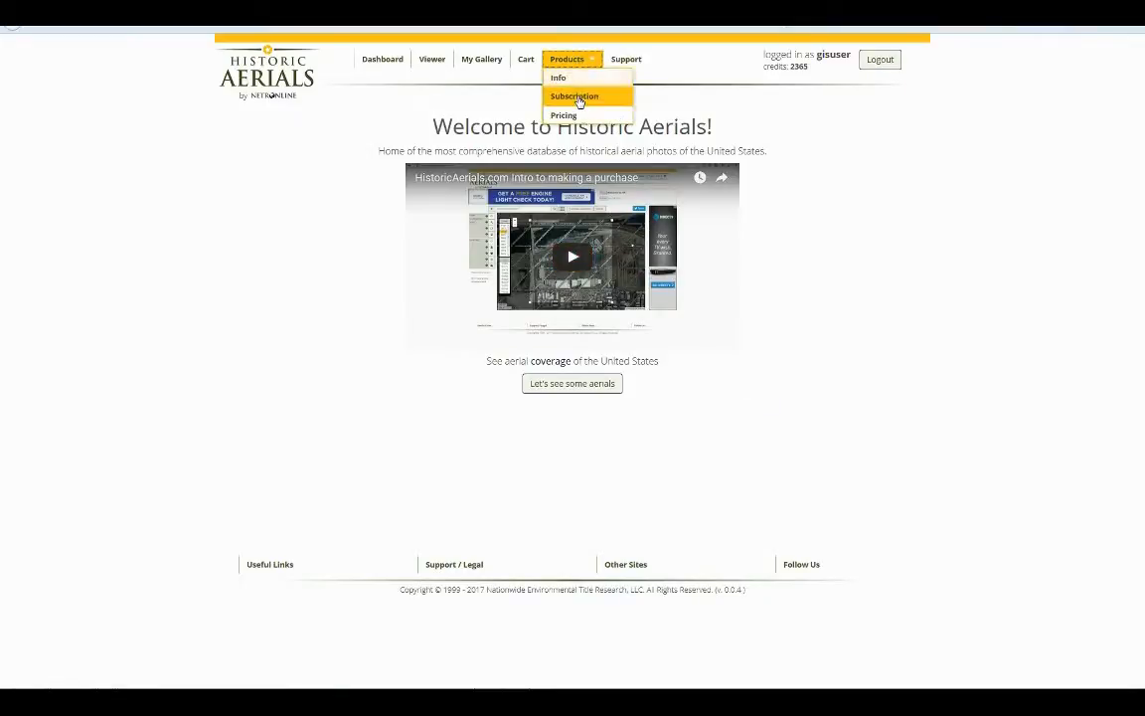
pyautogui.click(575, 95)
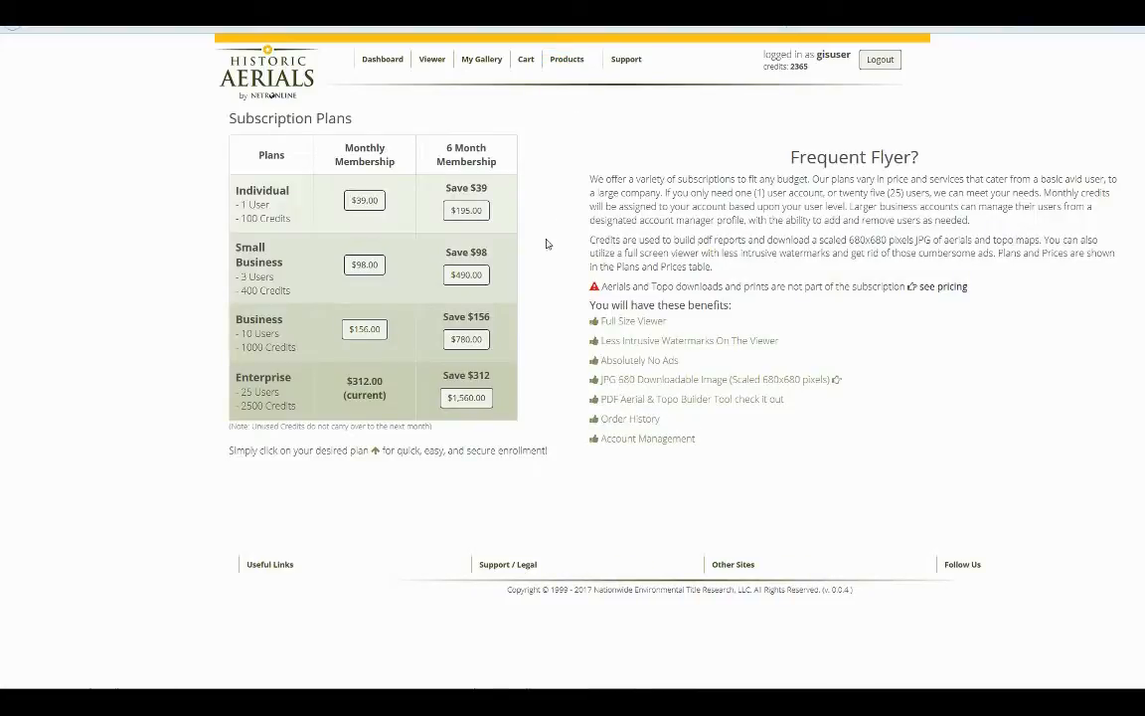
pyautogui.moveTo(529, 211)
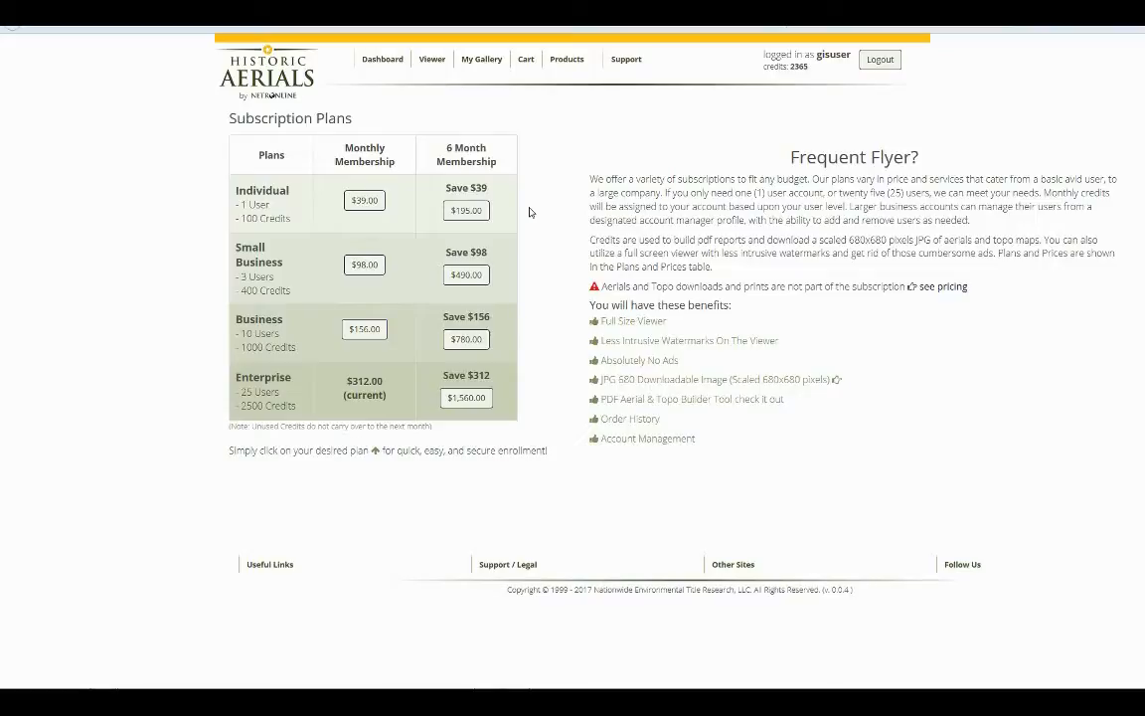
pyautogui.moveTo(525, 195)
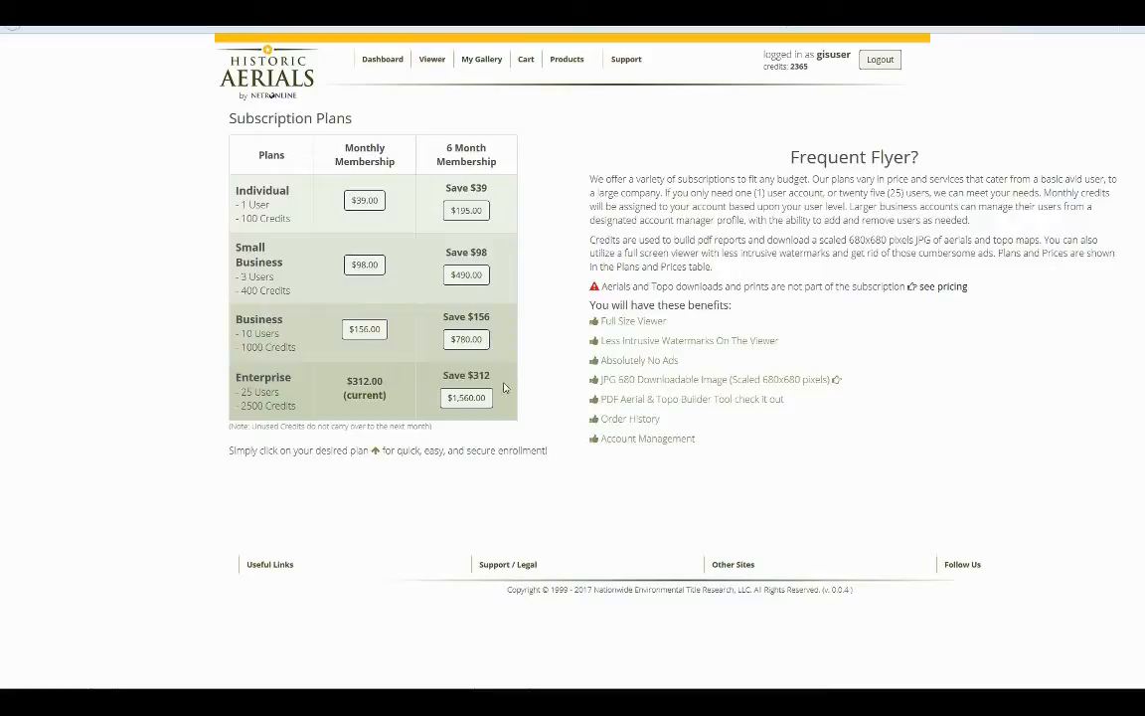
pyautogui.moveTo(517, 386)
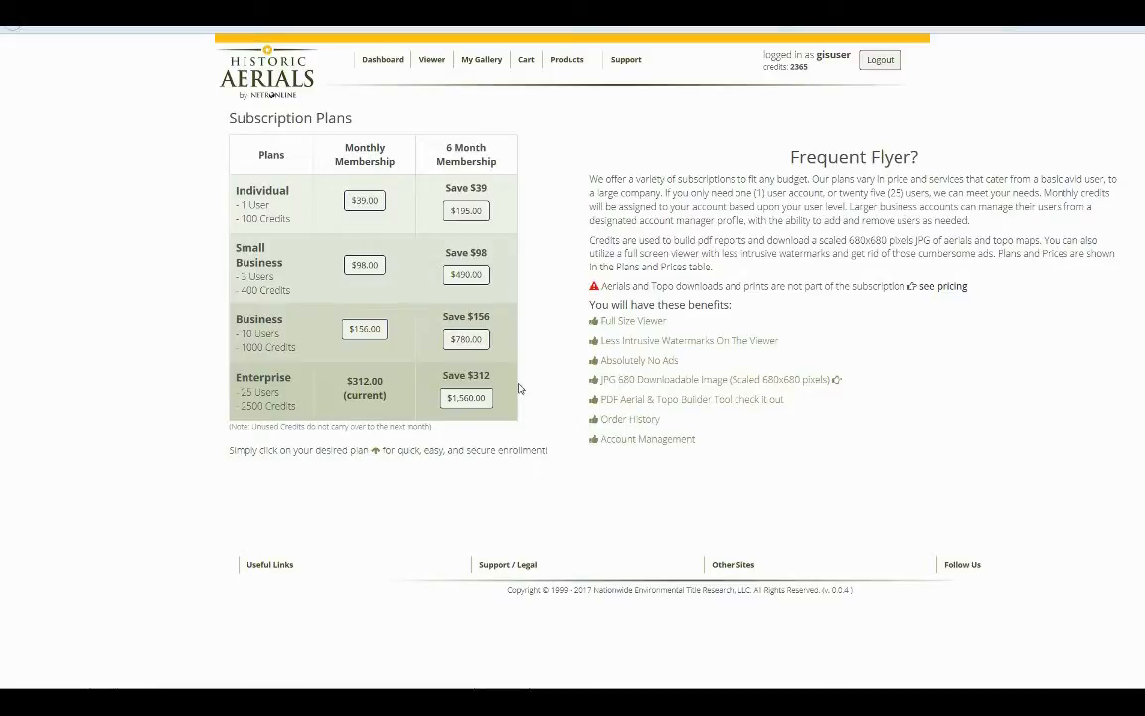
pyautogui.moveTo(523, 254)
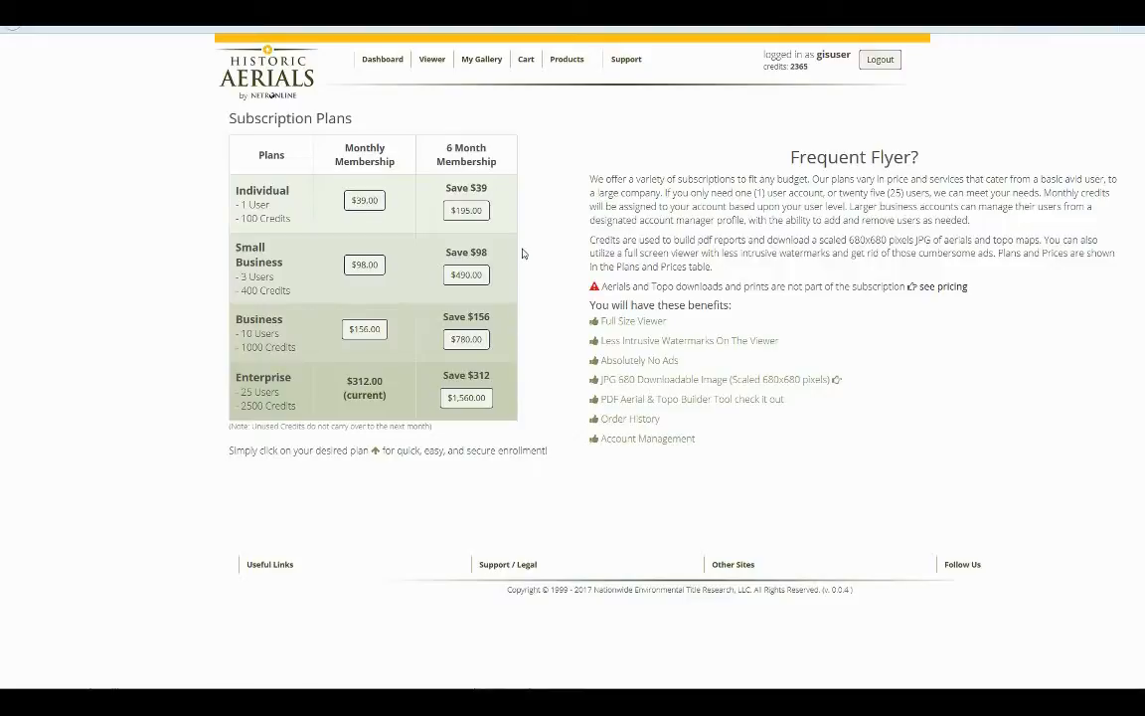
pyautogui.moveTo(588, 356)
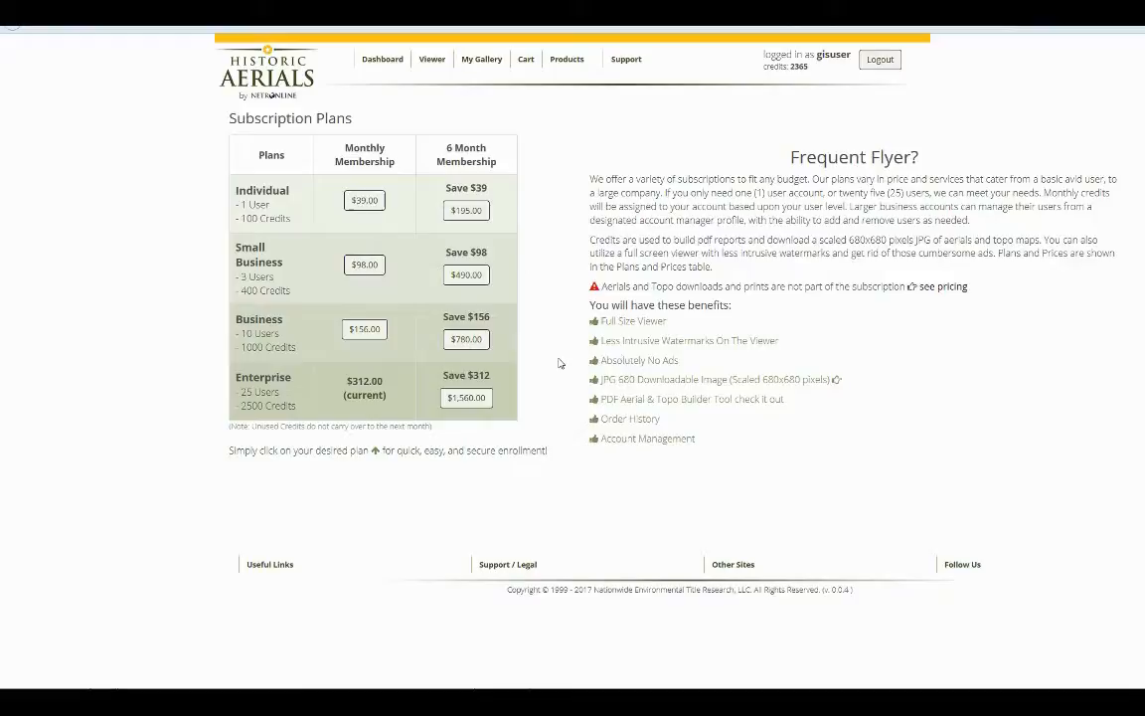
pyautogui.moveTo(674, 396)
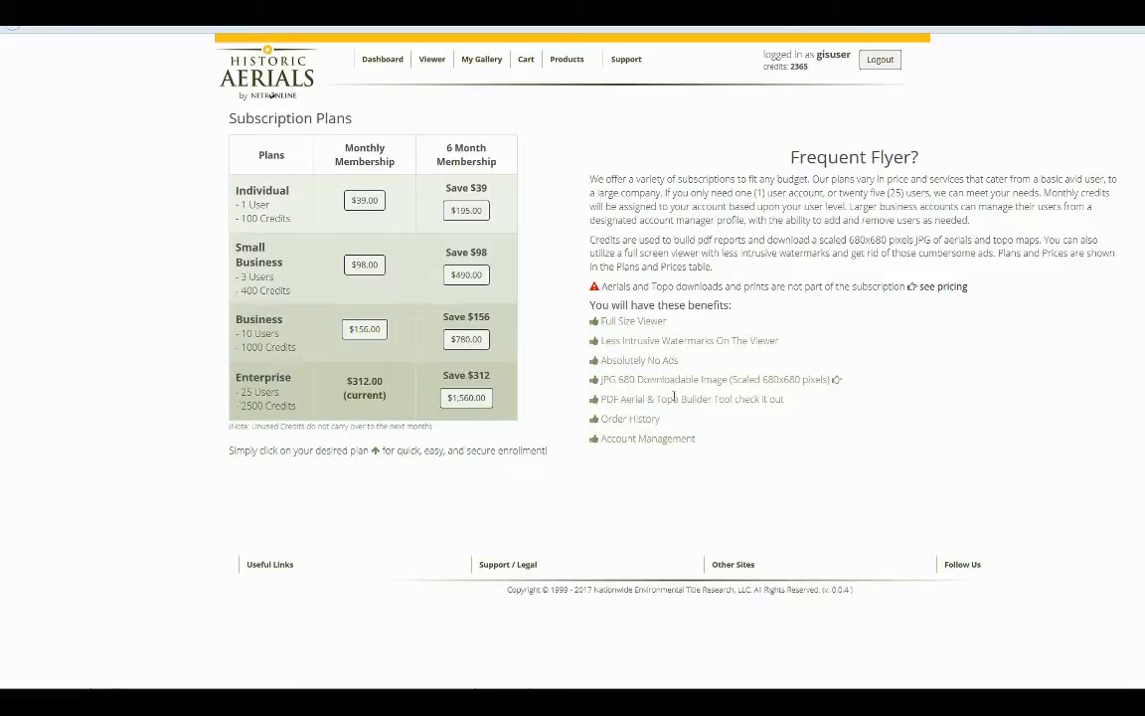
pyautogui.moveTo(575, 119)
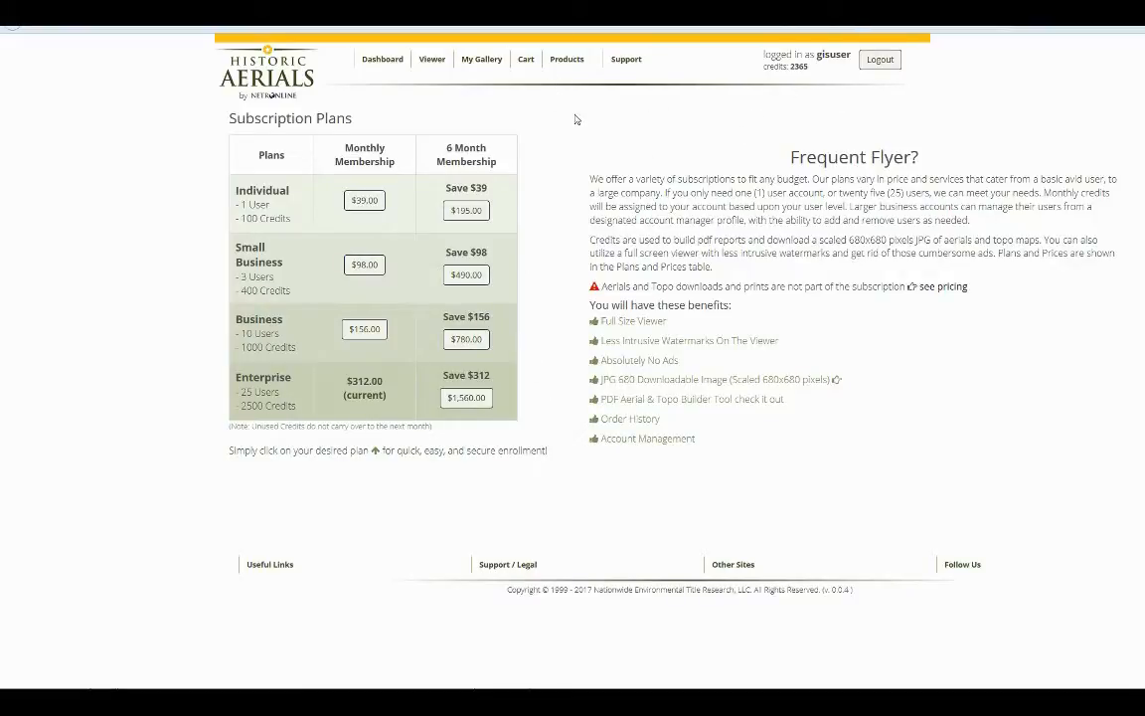
pyautogui.moveTo(431, 60)
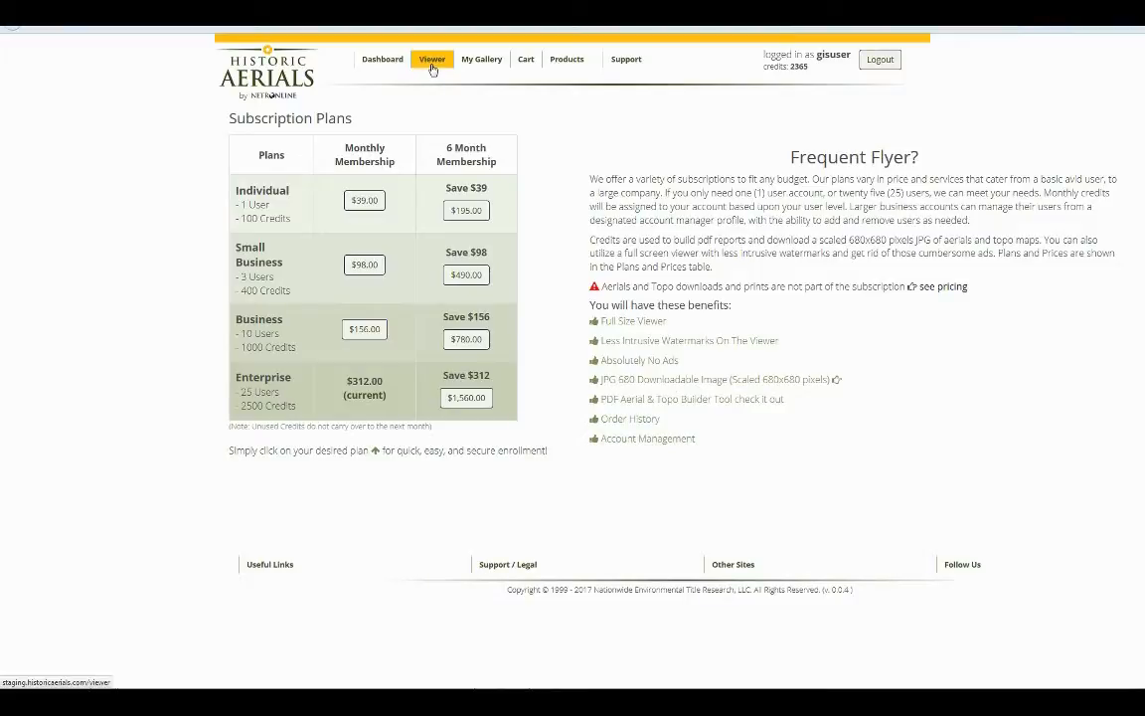
# Step: Launch the Viewer and expand it to full-screen aerial imagery
pyautogui.click(432, 60)
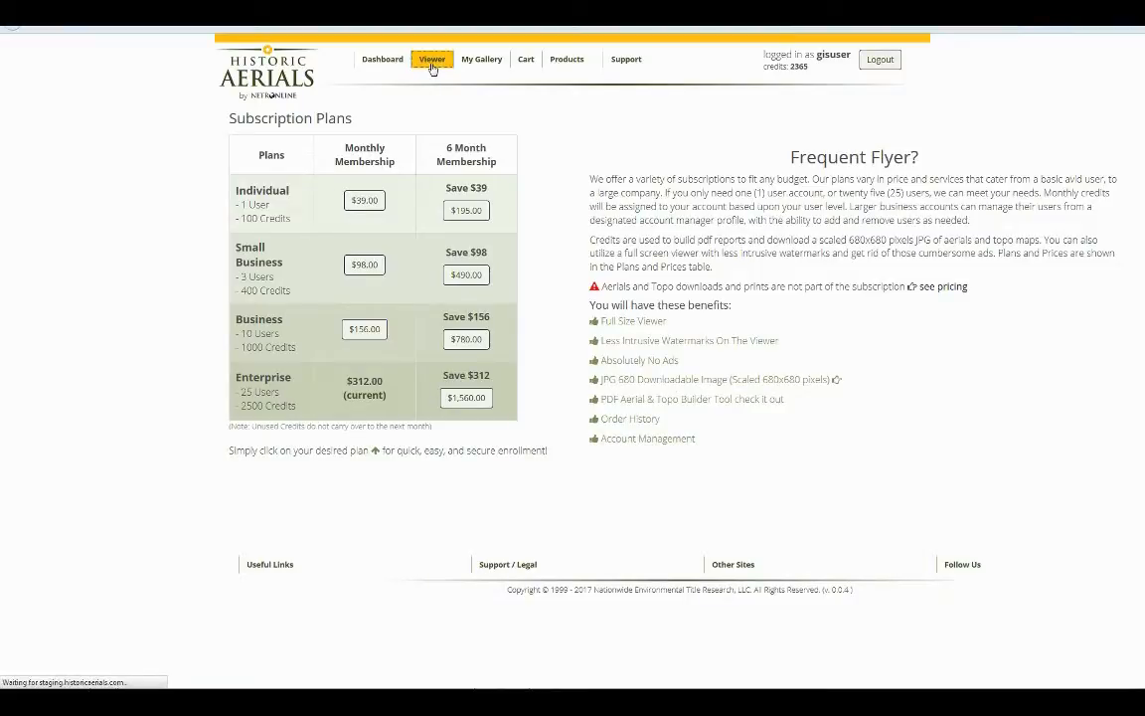
pyautogui.click(431, 60)
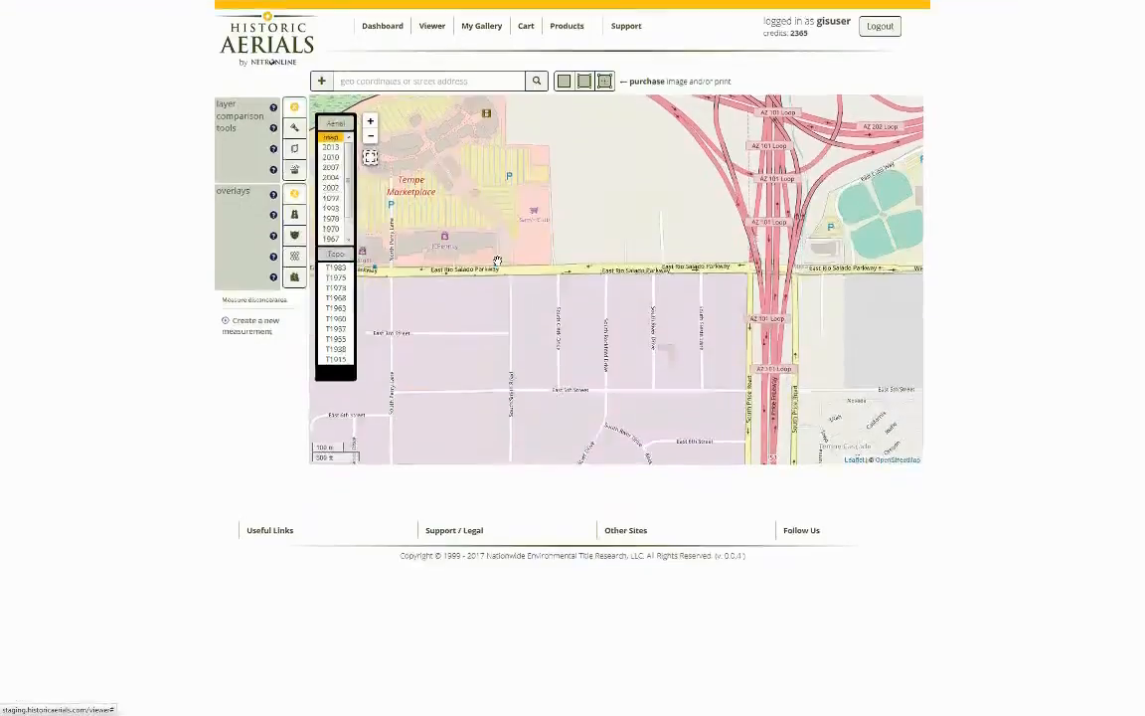
pyautogui.click(370, 159)
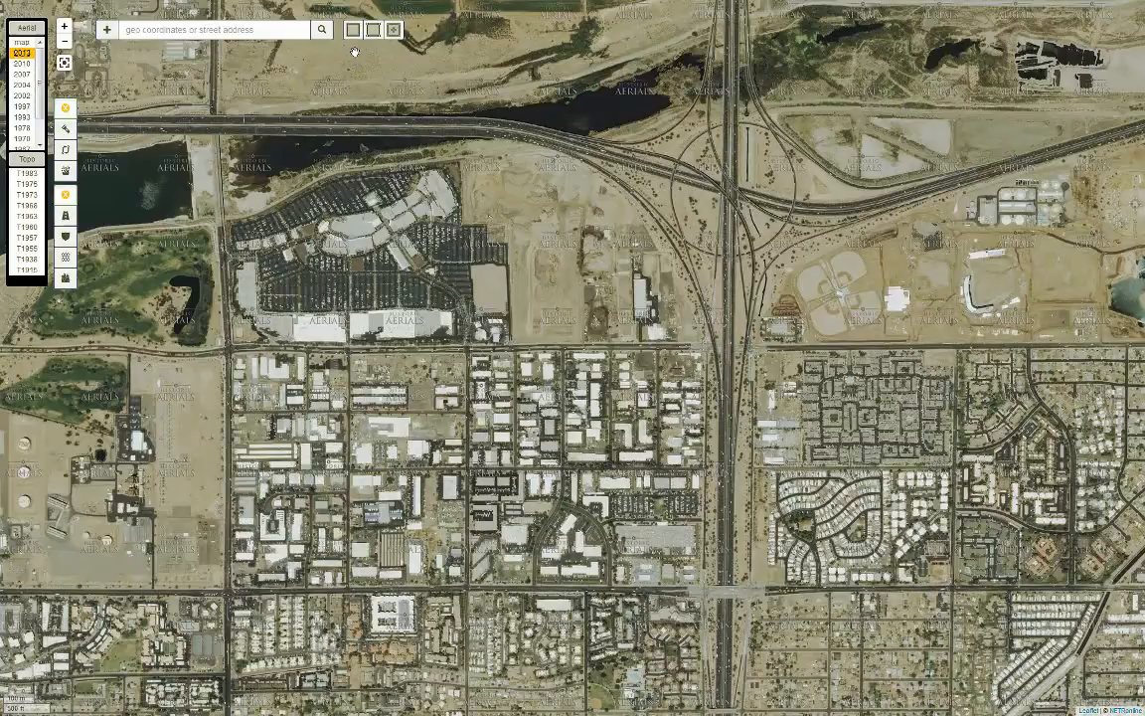
# Step: Switch from rectangle to fixed-scale selection and place the square frame on the map
pyautogui.click(354, 30)
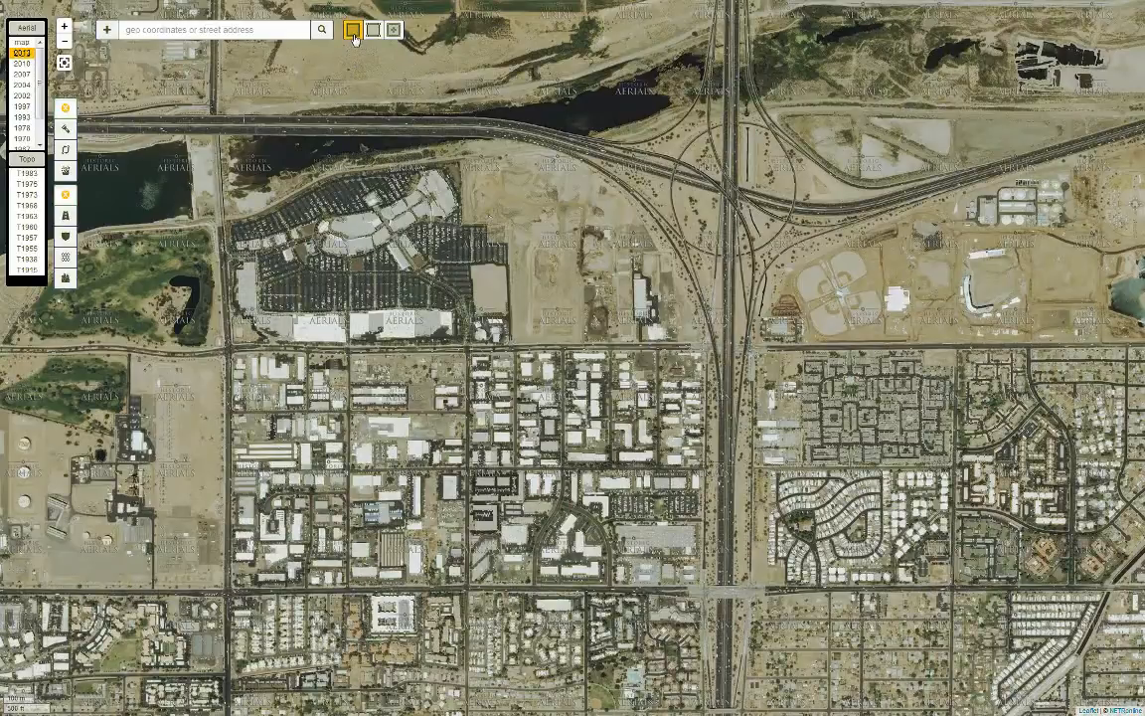
pyautogui.click(392, 29)
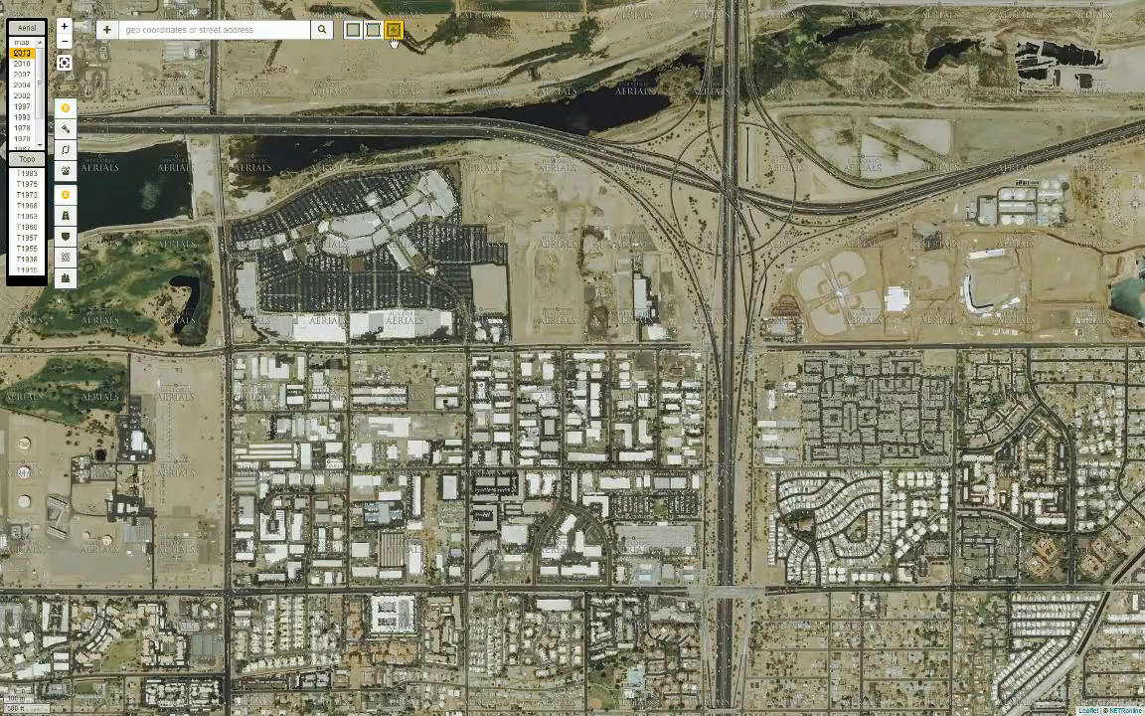
pyautogui.click(372, 30)
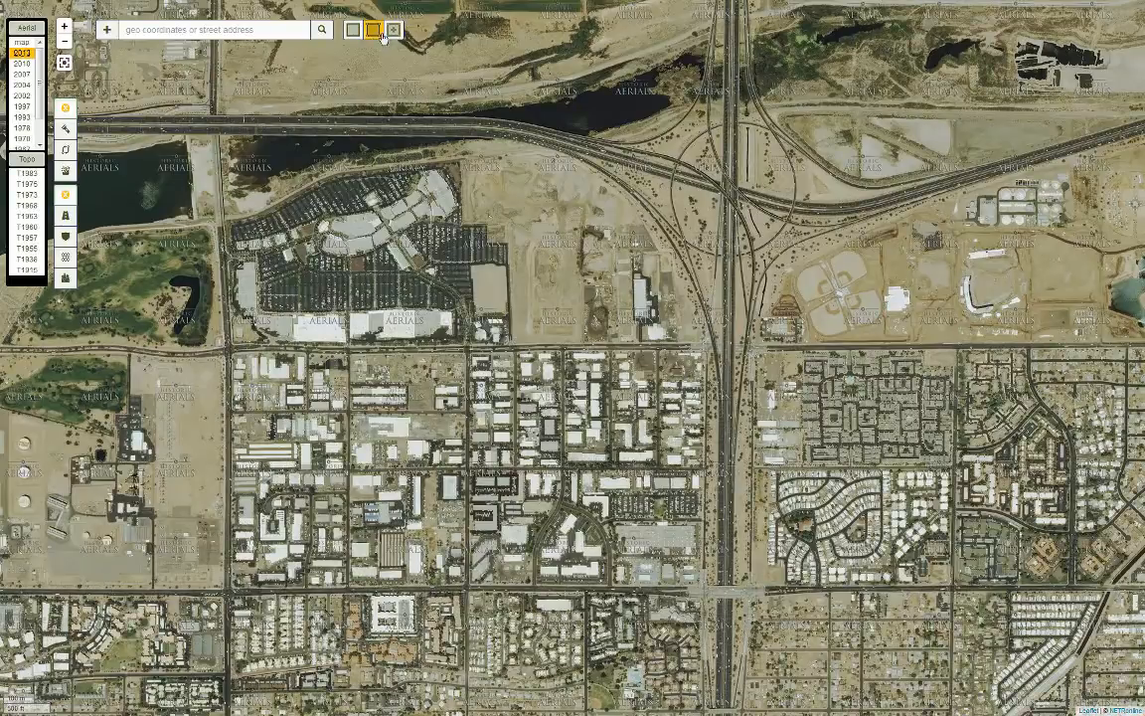
pyautogui.click(370, 30)
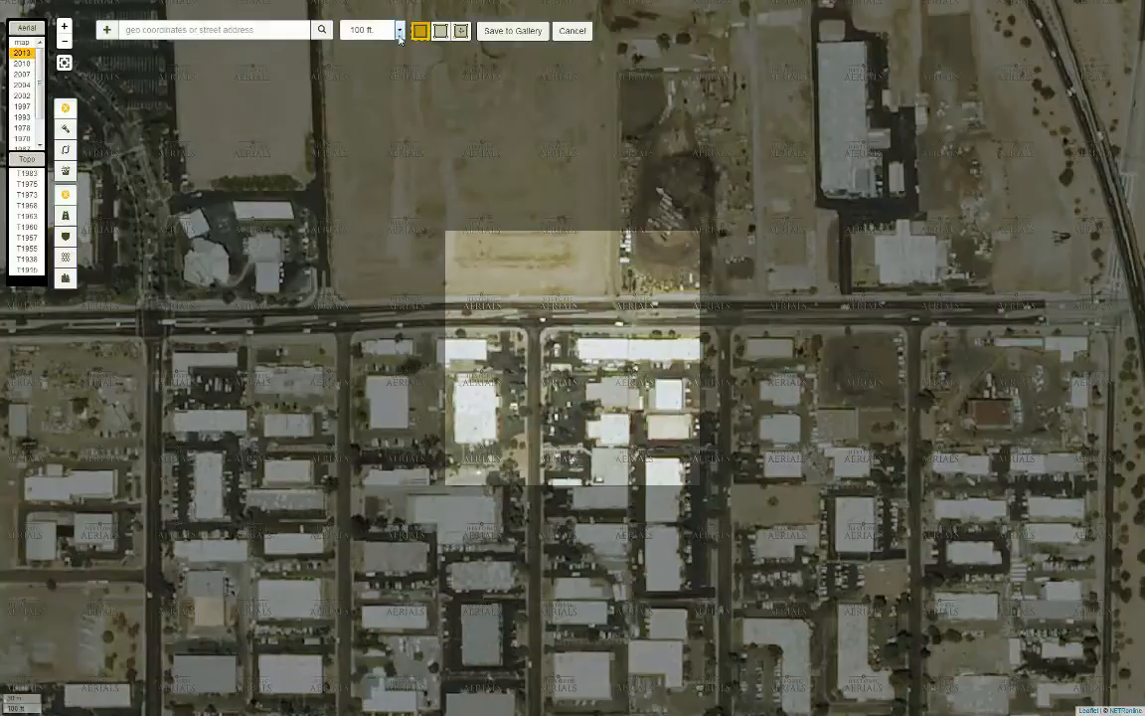
# Step: Raise the selection scale via 700 ft to 1000 ft and pan to frame the lakes and freeway
pyautogui.click(398, 30)
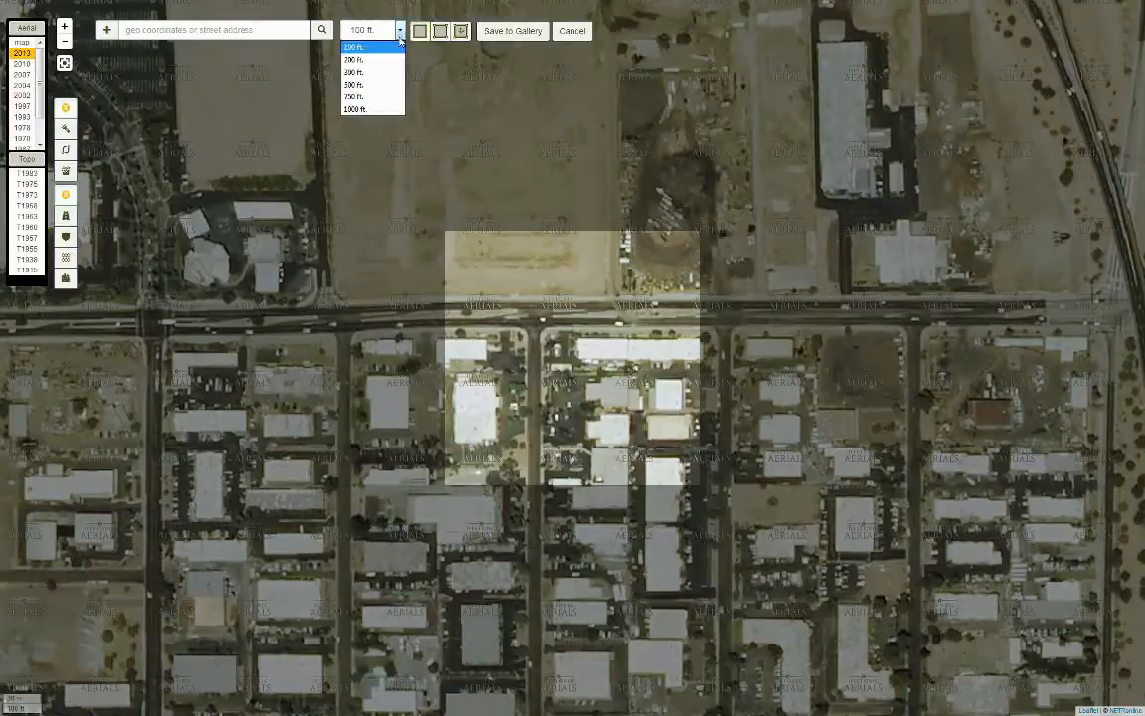
pyautogui.click(354, 96)
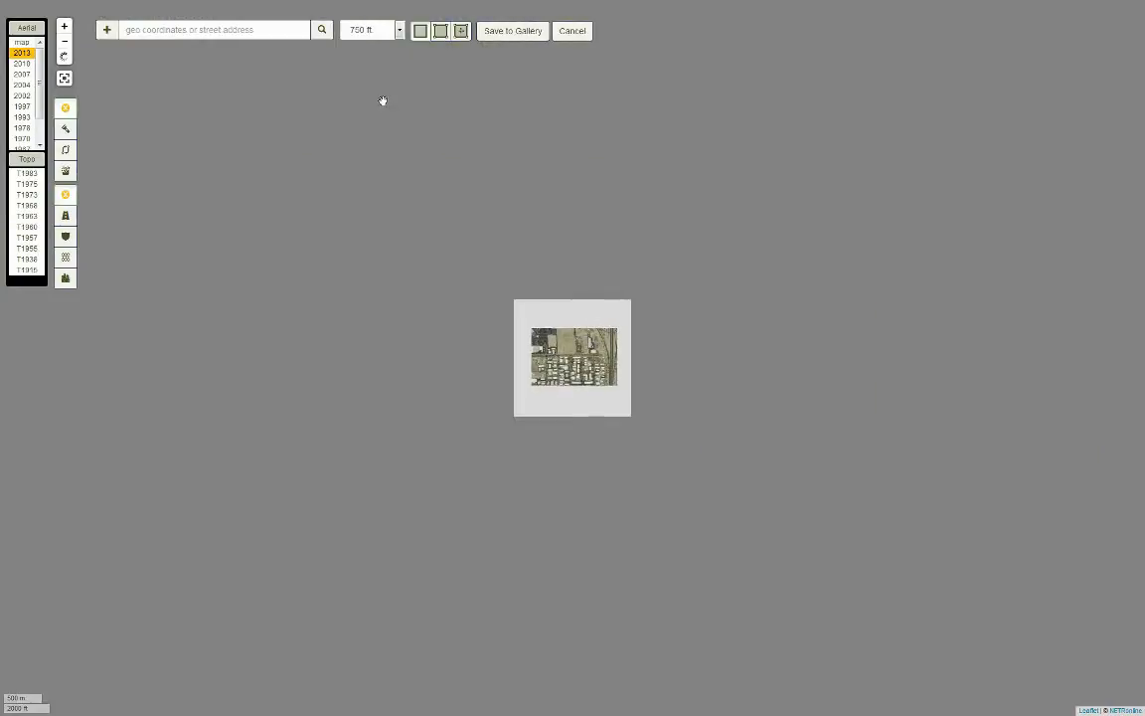
pyautogui.click(397, 29)
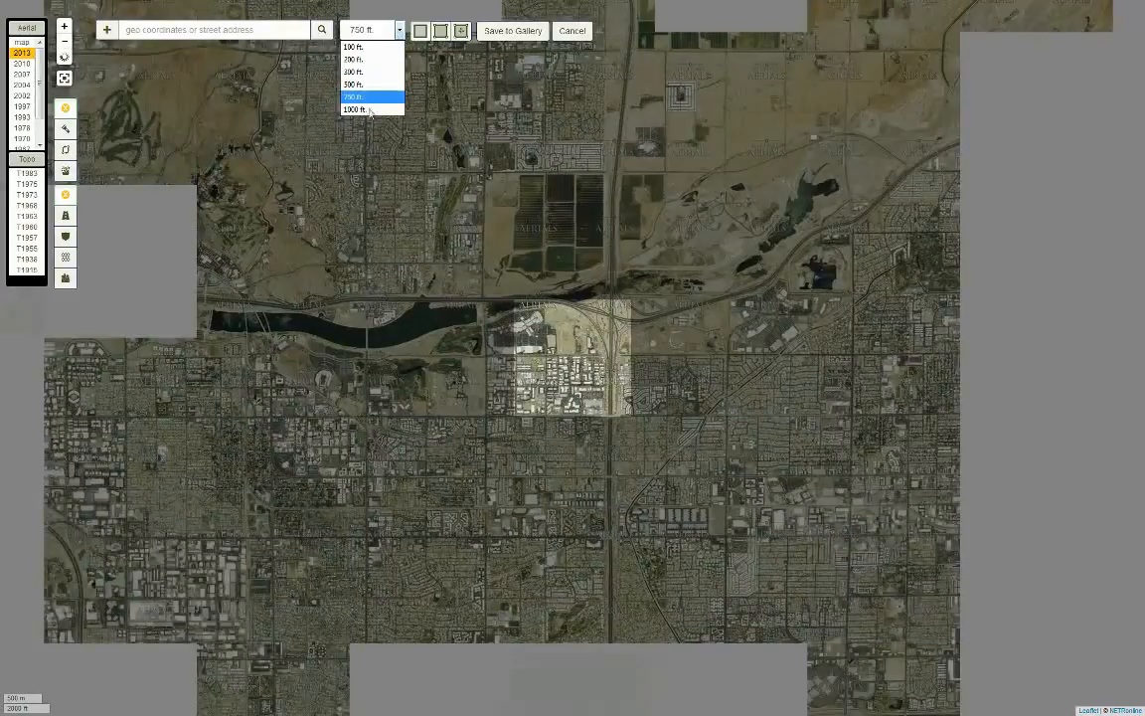
pyautogui.click(356, 109)
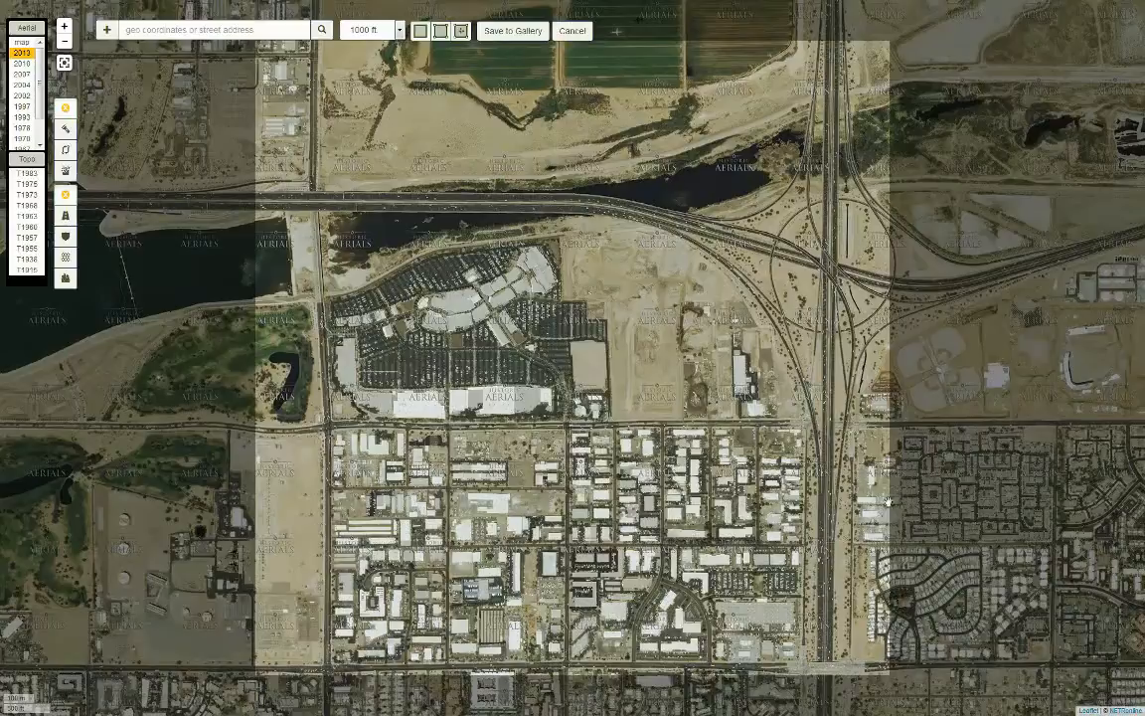
pyautogui.moveTo(480, 127)
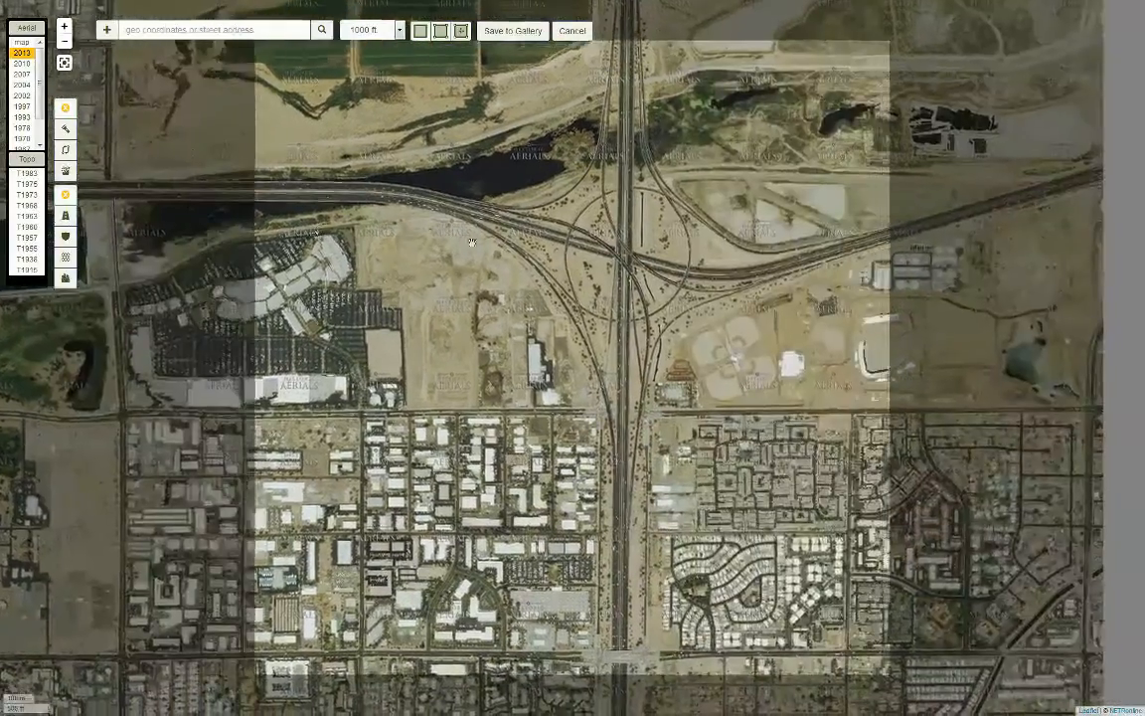
pyautogui.moveTo(474, 239); pyautogui.dragTo(531, 189)
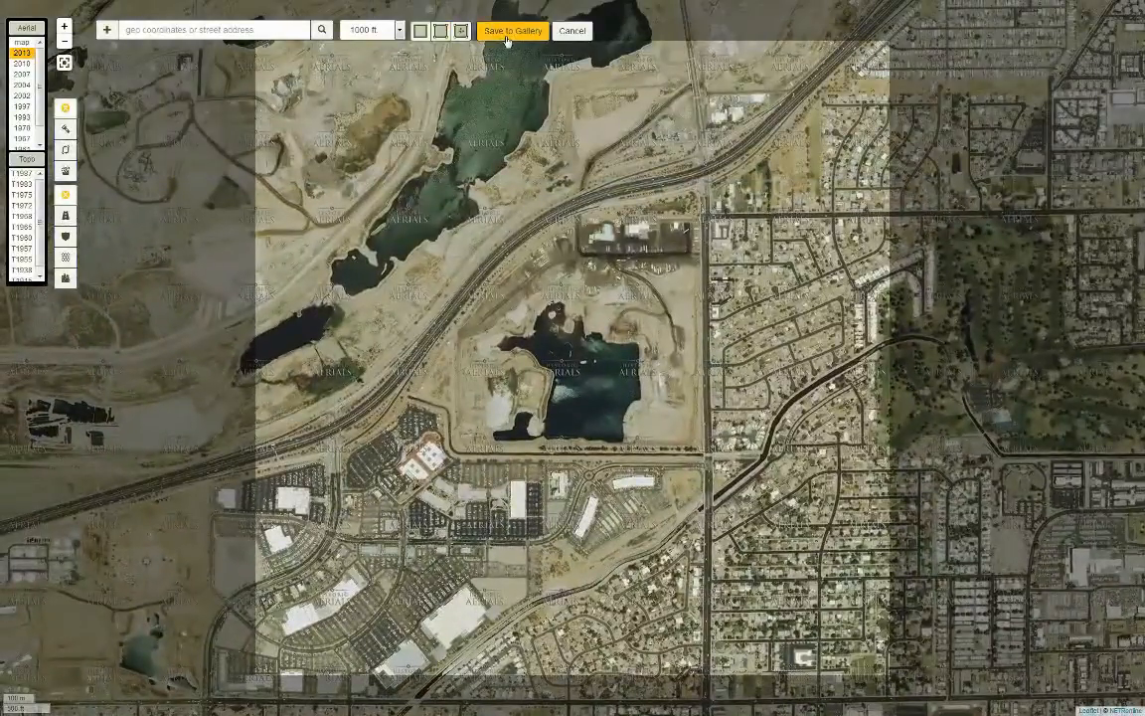
# Step: Save the selection to the gallery with the title 'test'
pyautogui.click(513, 30)
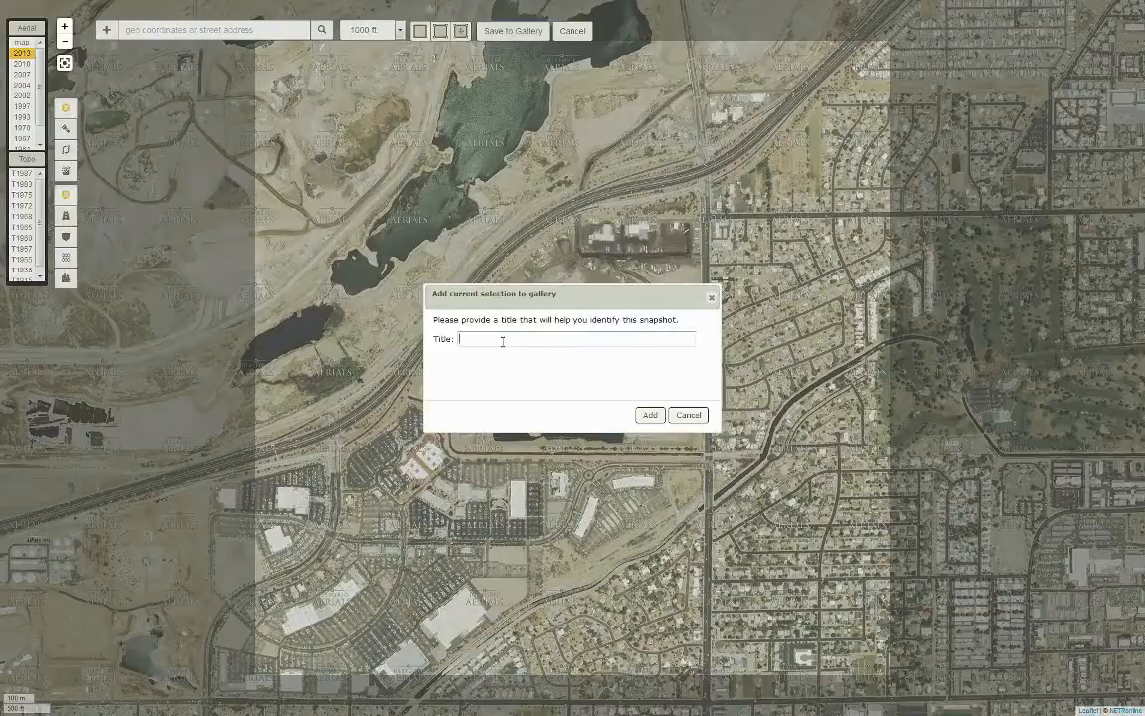
pyautogui.write('test')
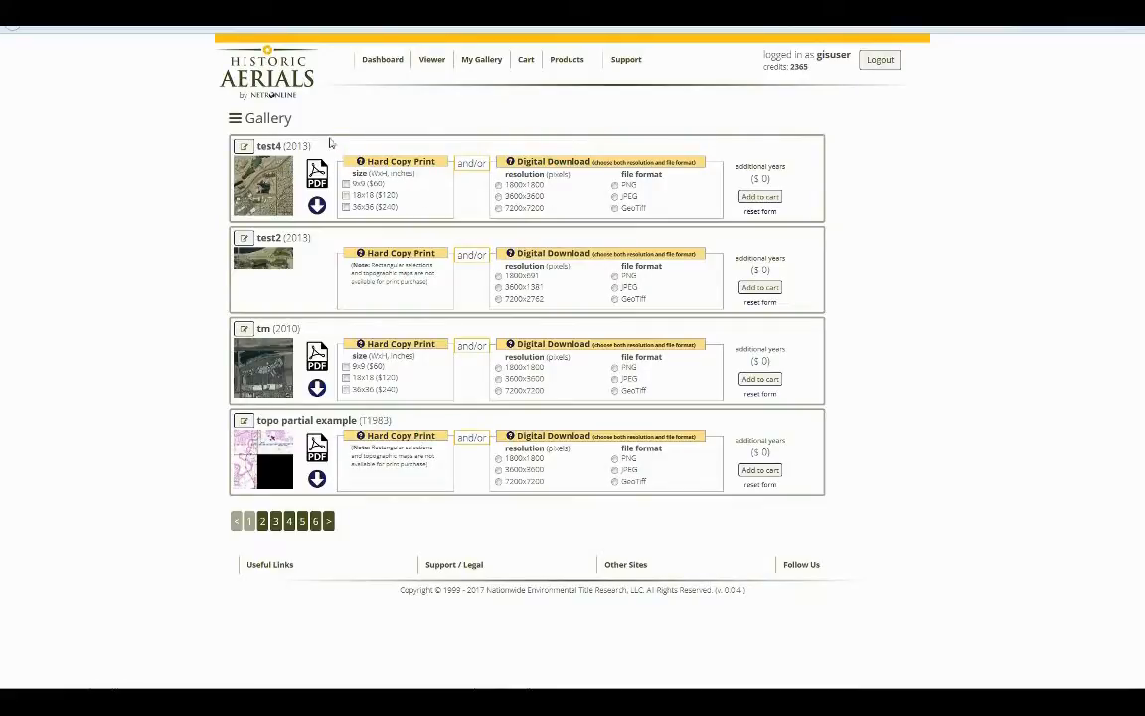
pyautogui.moveTo(431, 60)
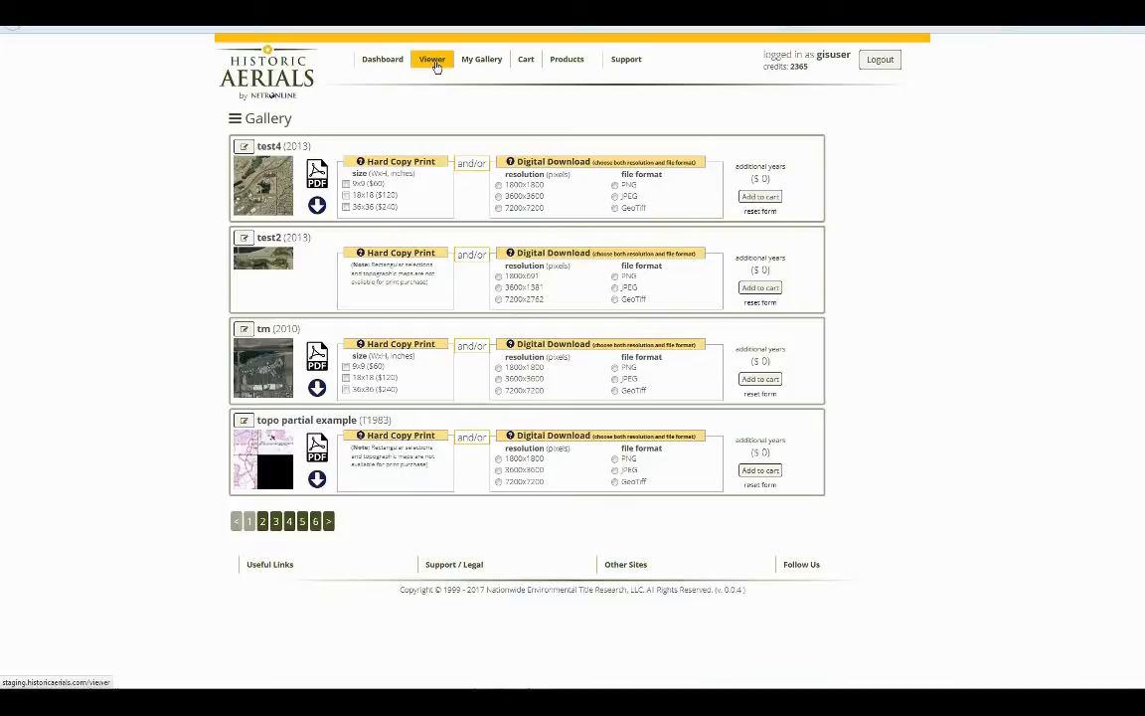
# Step: Return from My Gallery to the map viewer
pyautogui.click(432, 59)
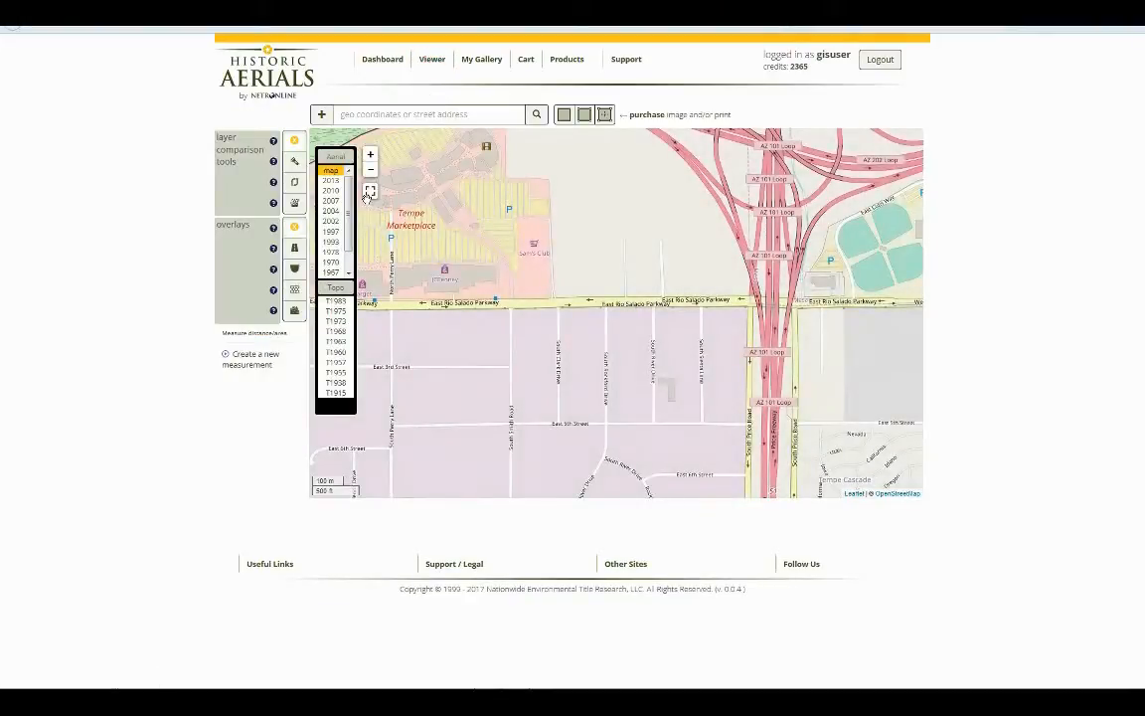
# Step: In full screen, add a rectangle selection of the interchange to the gallery titled 'test4'
pyautogui.click(370, 189)
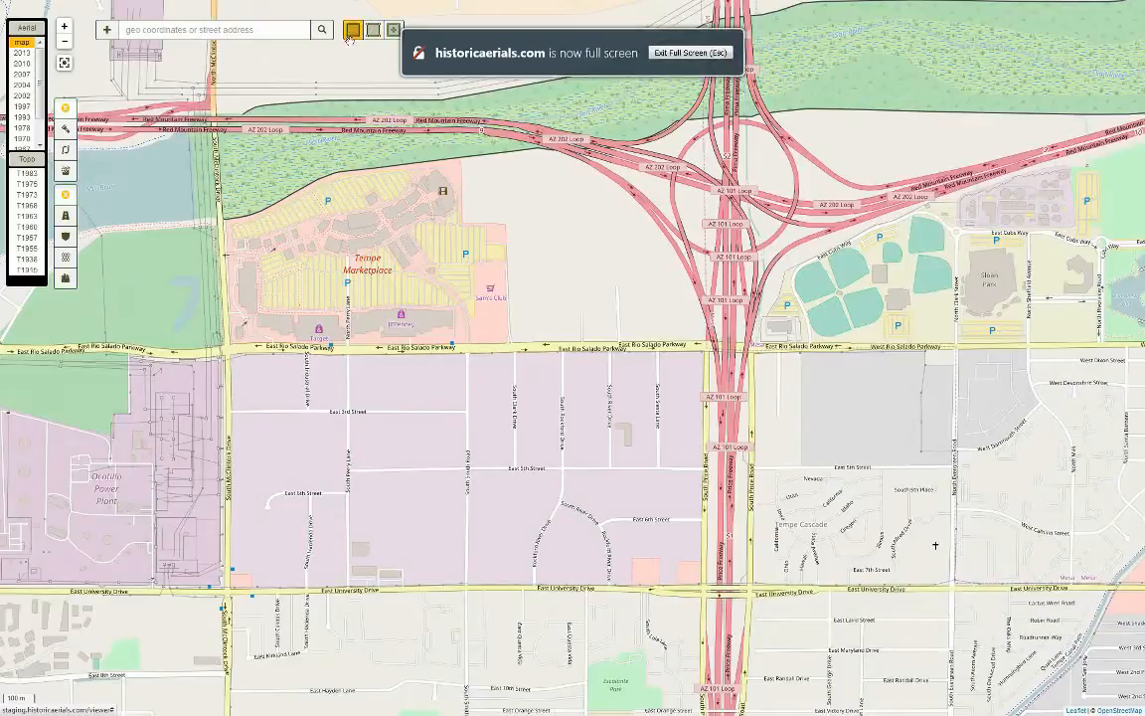
pyautogui.click(390, 29)
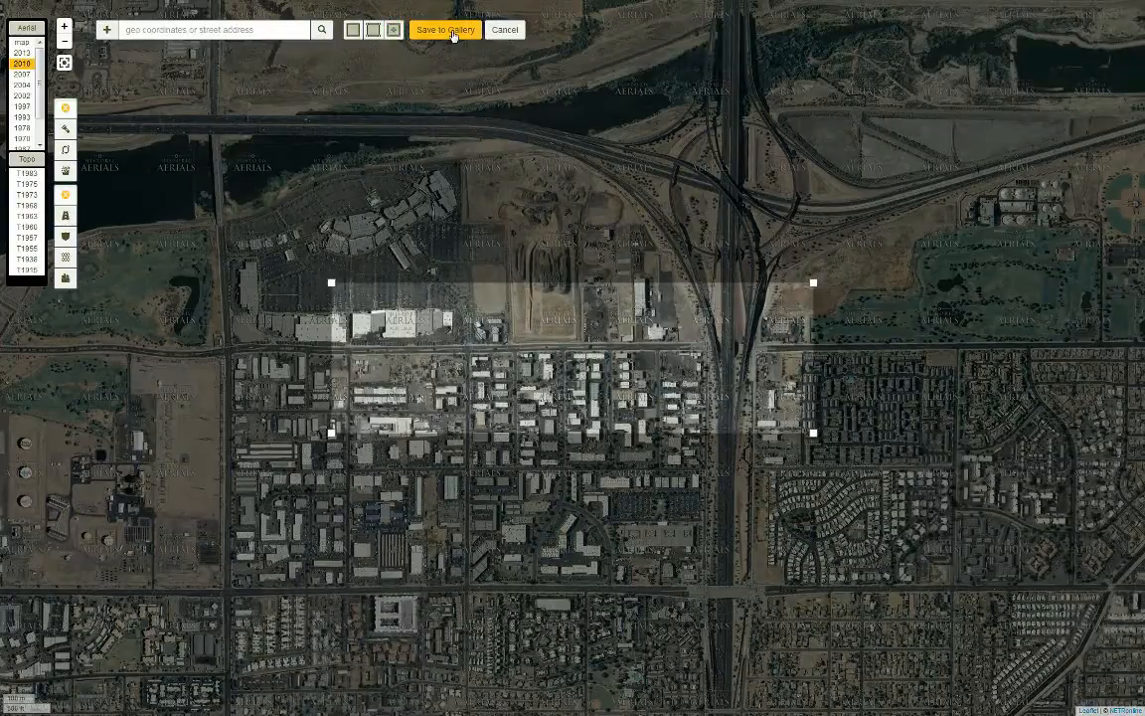
pyautogui.click(445, 30)
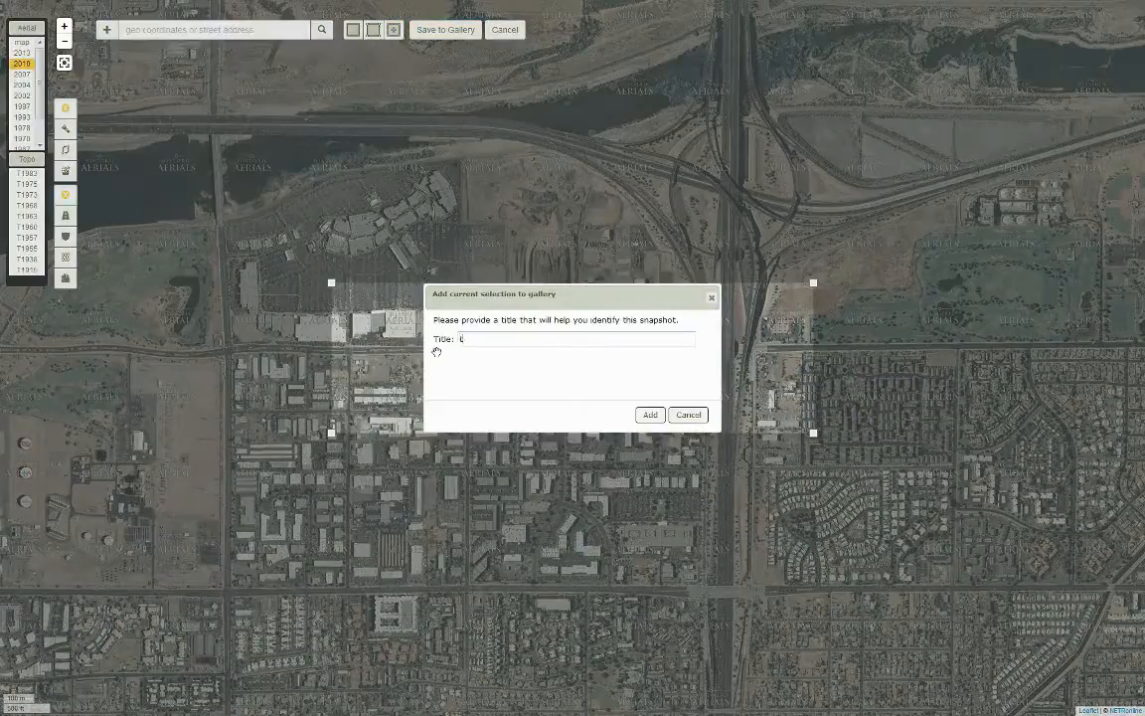
pyautogui.write('test4')
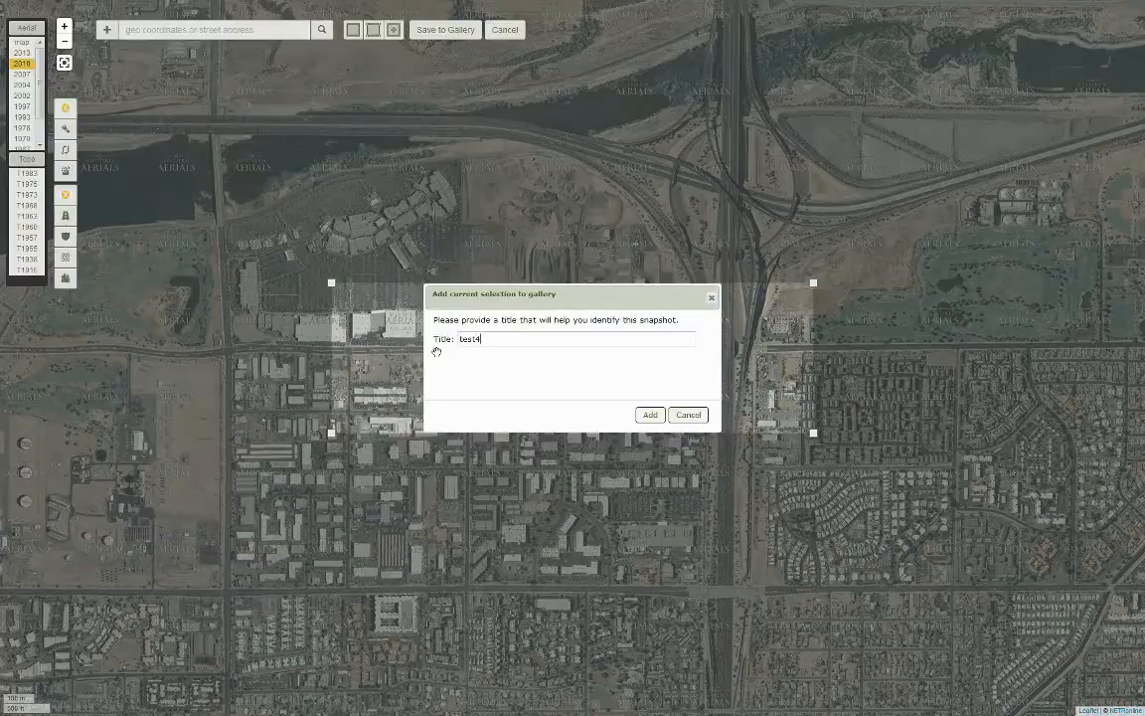
pyautogui.click(651, 416)
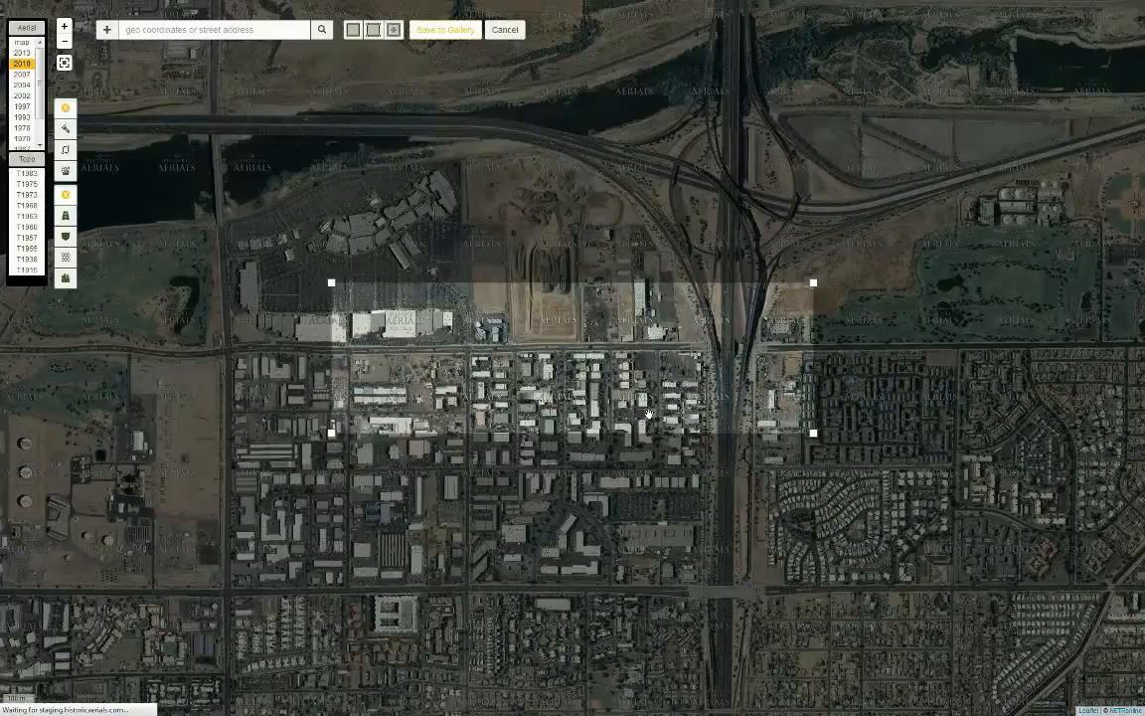
# Step: Go to My Gallery to see the newly saved snapshot at the top of the list
pyautogui.click(445, 29)
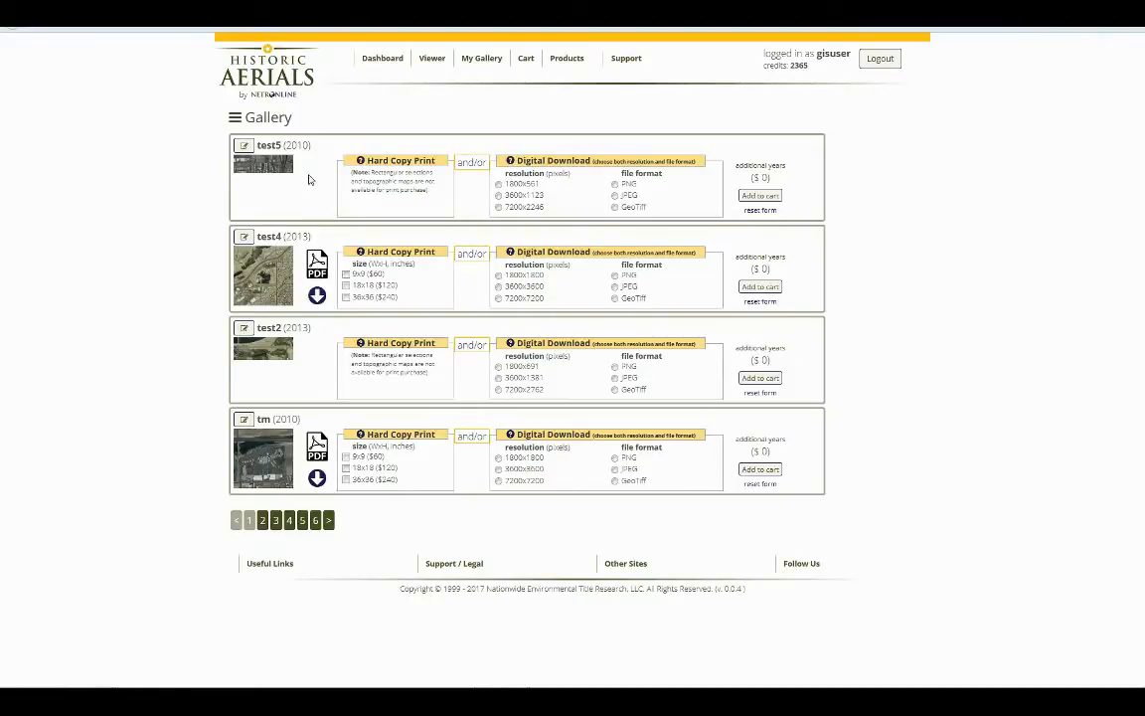
pyautogui.moveTo(262, 163)
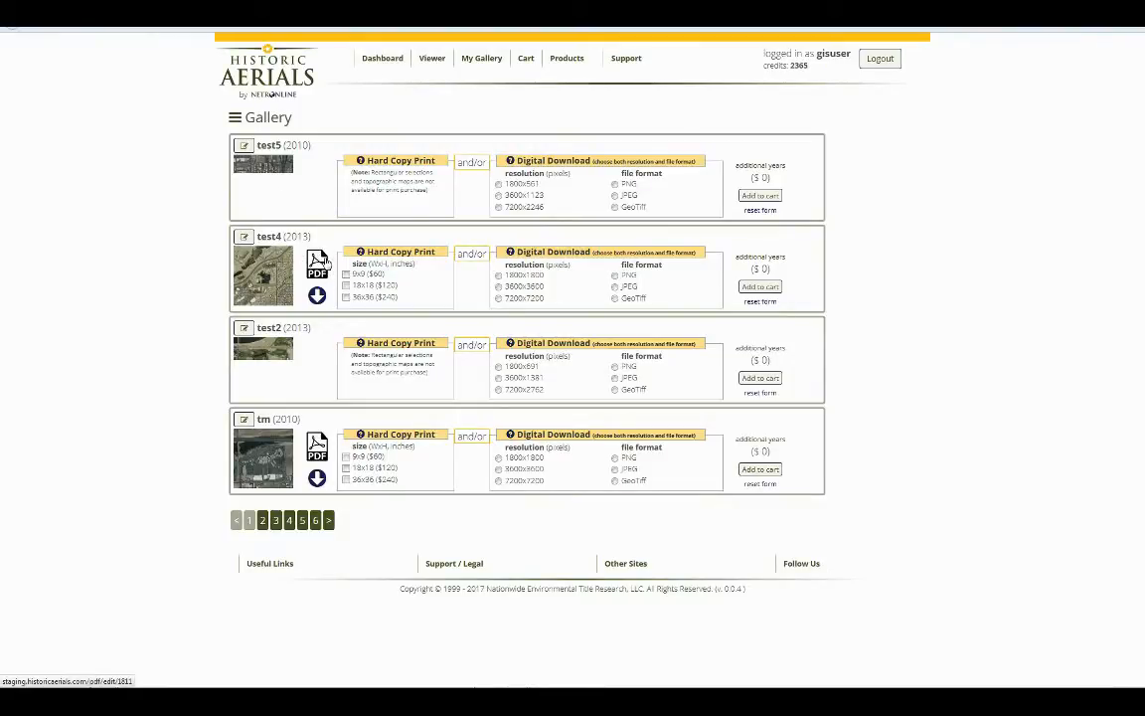
pyautogui.moveTo(298, 269)
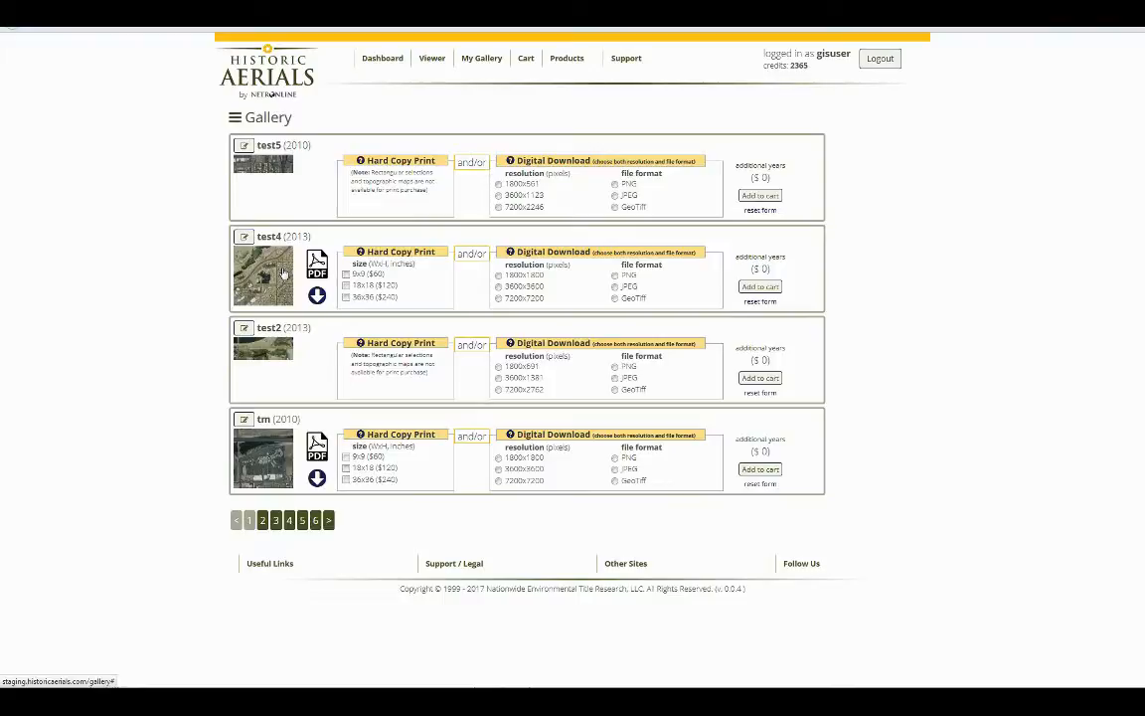
pyautogui.moveTo(300, 274)
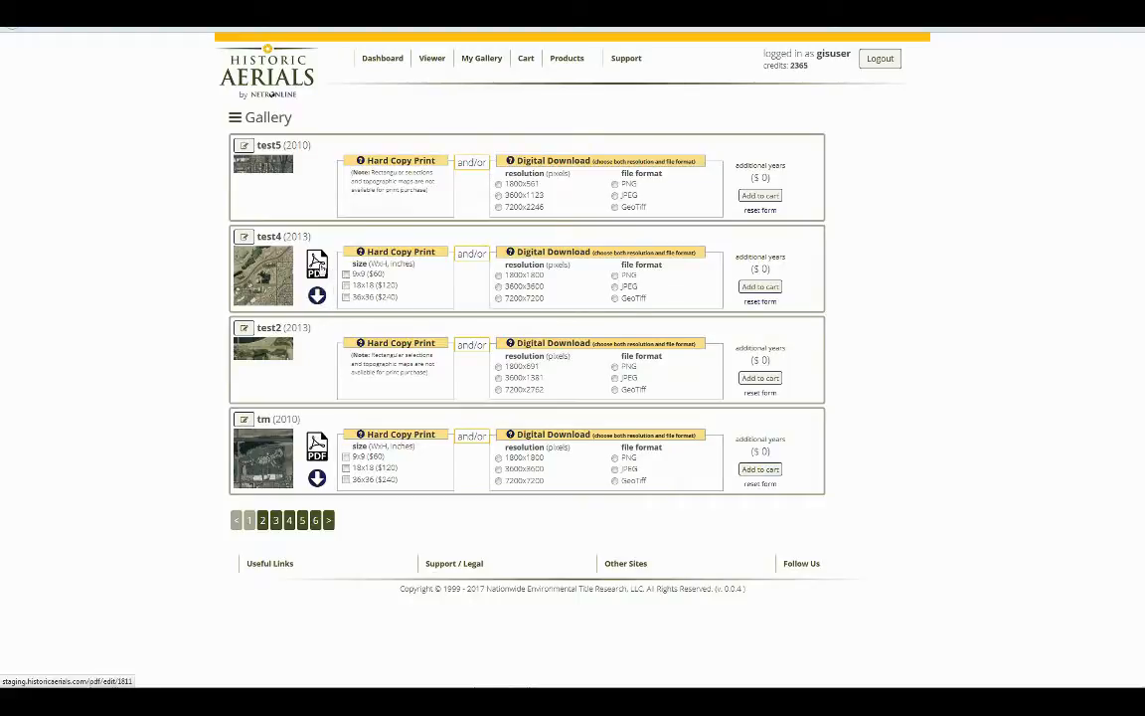
pyautogui.moveTo(287, 271)
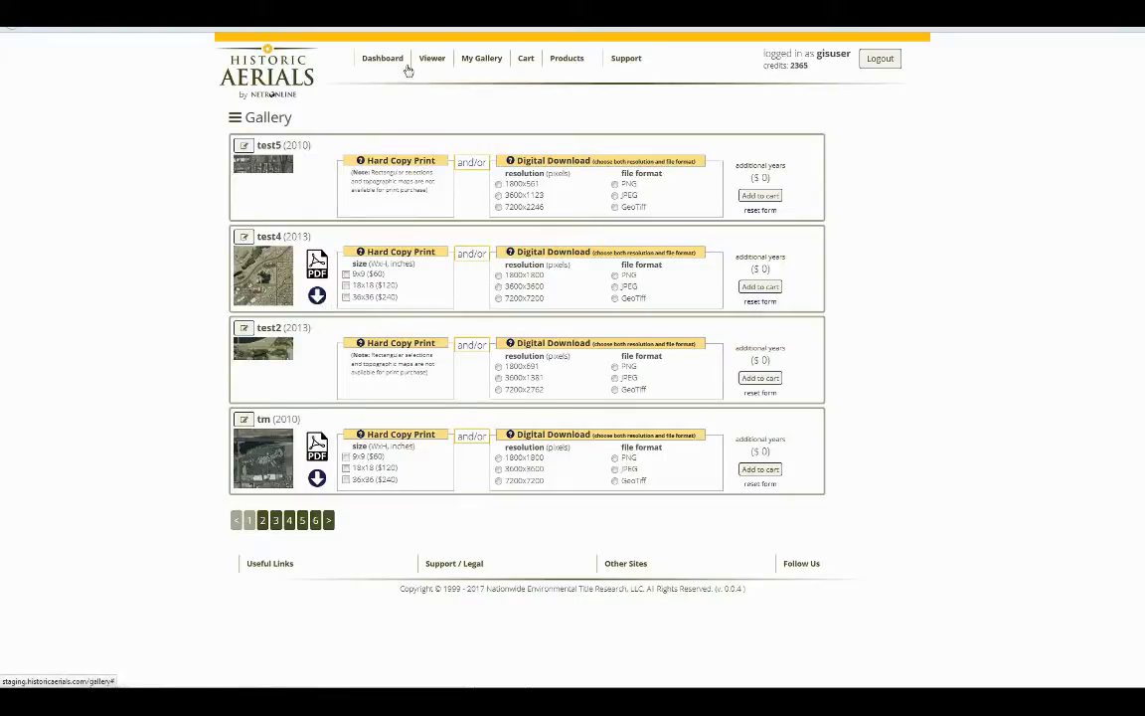
# Step: Reopen the full-screen viewer, show aerial imagery, then switch to a historic topo year
pyautogui.click(431, 57)
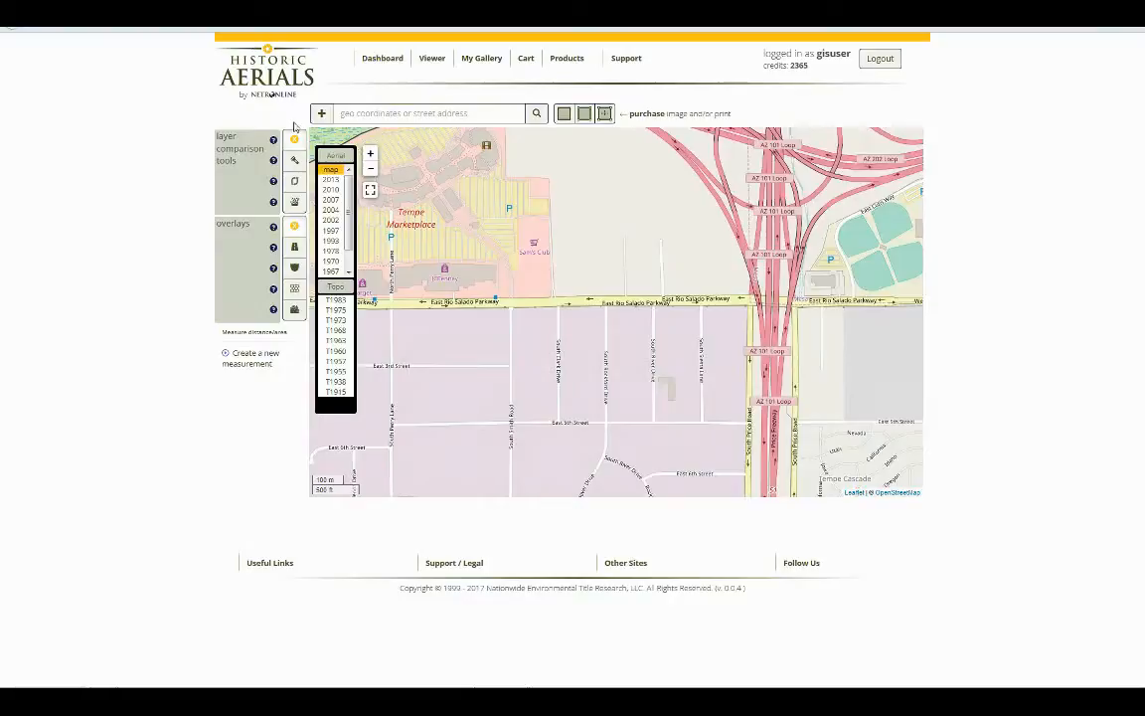
pyautogui.click(370, 189)
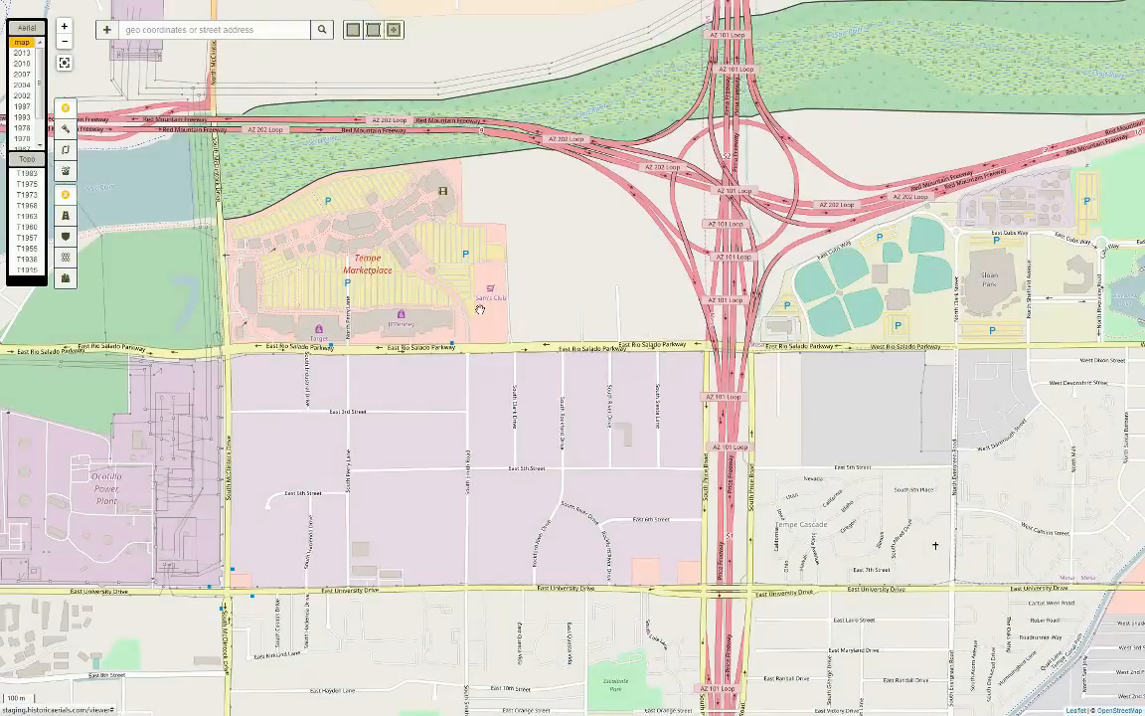
pyautogui.click(24, 52)
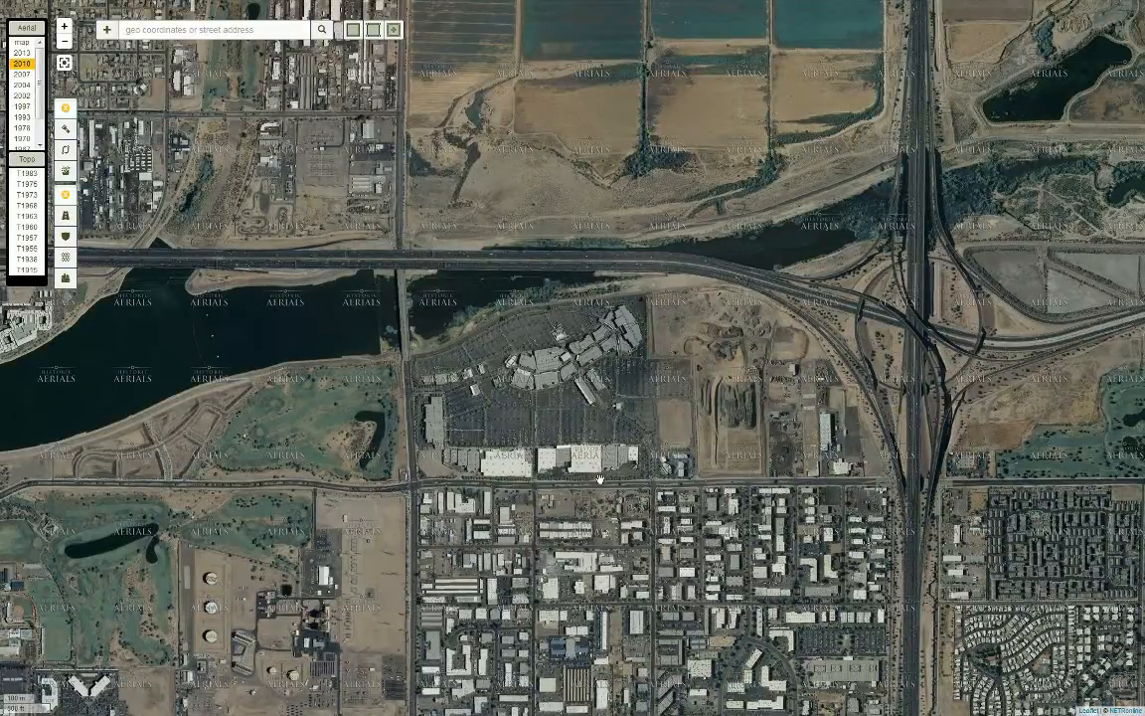
pyautogui.click(26, 183)
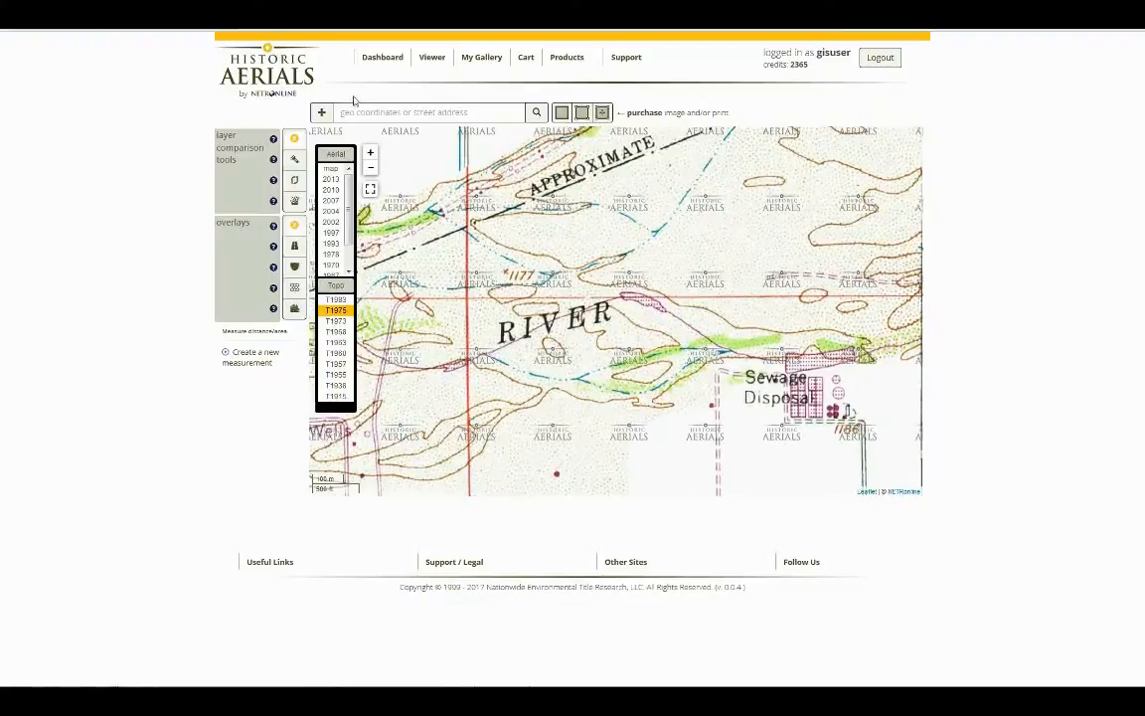
# Step: Place a fixed-scale selection over the river topo map and add it to the gallery titled 'test 6'
pyautogui.click(601, 111)
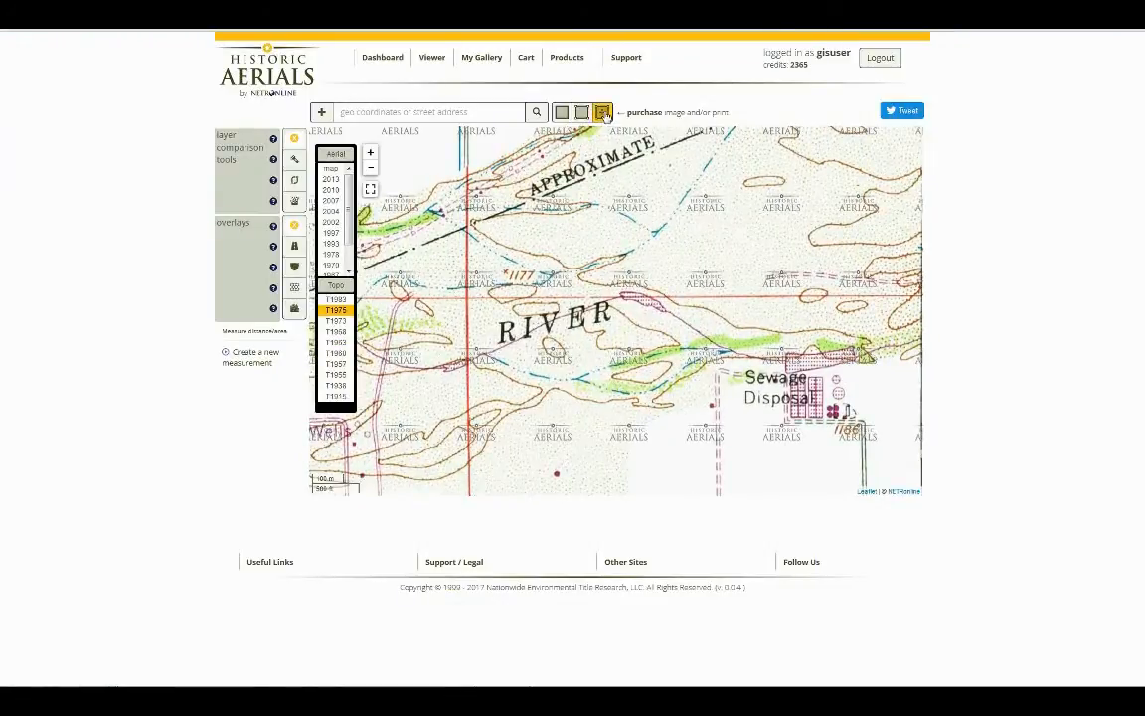
pyautogui.click(602, 112)
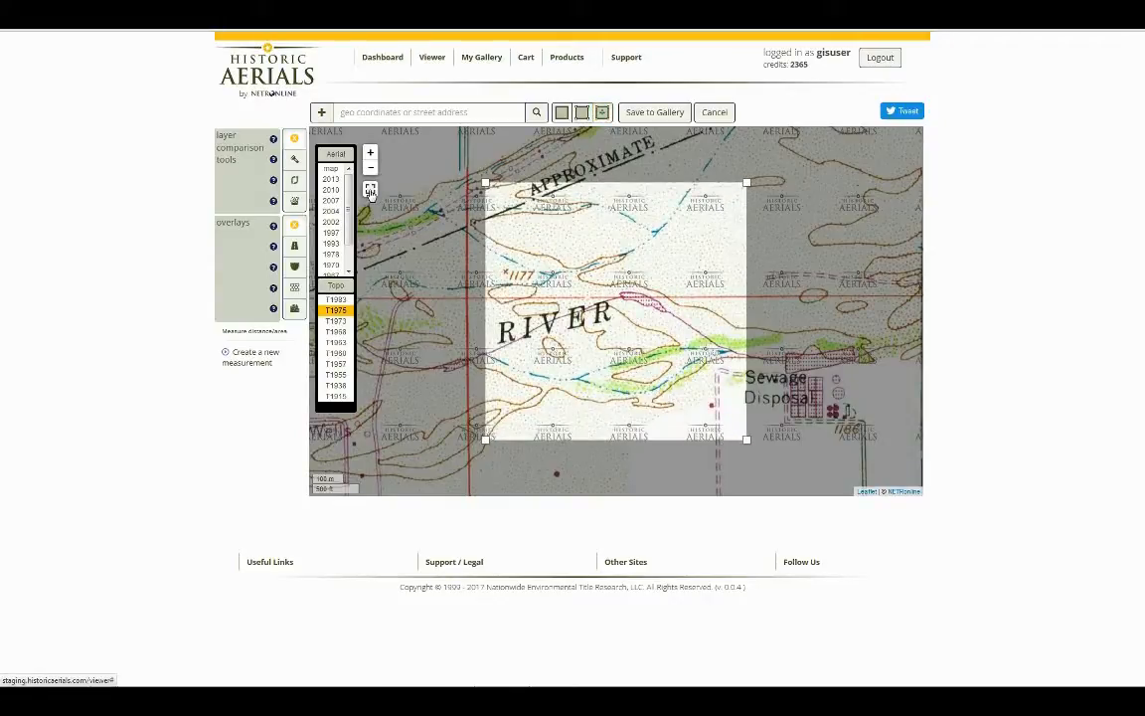
pyautogui.click(370, 189)
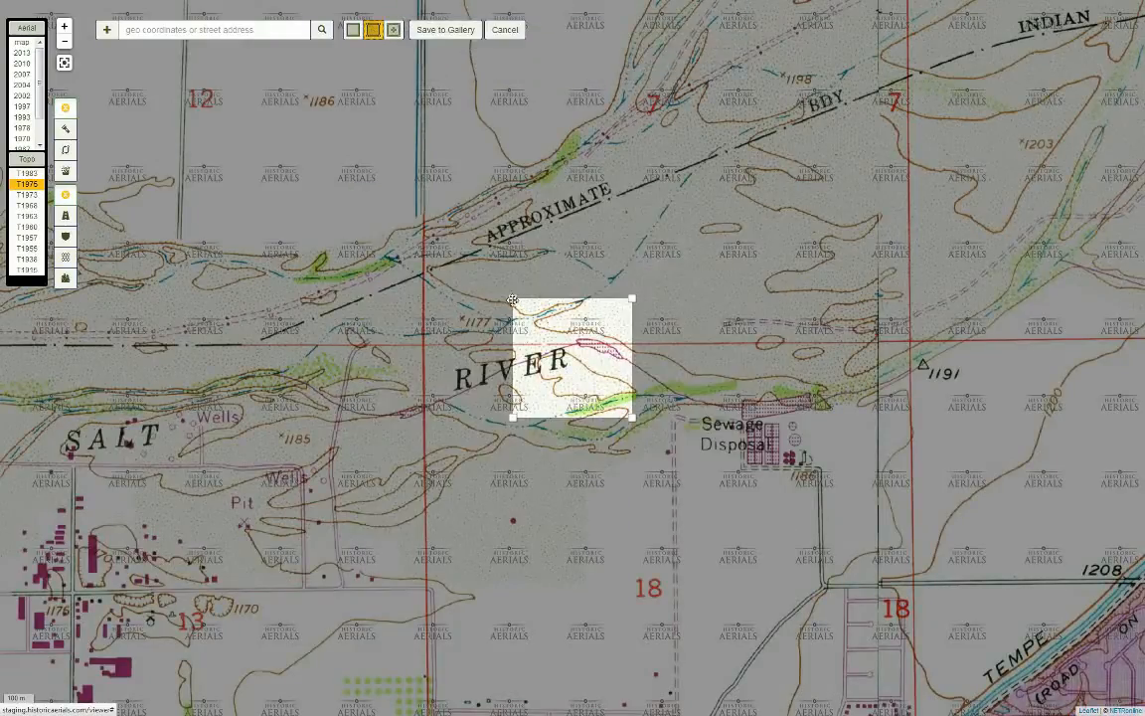
pyautogui.click(446, 30)
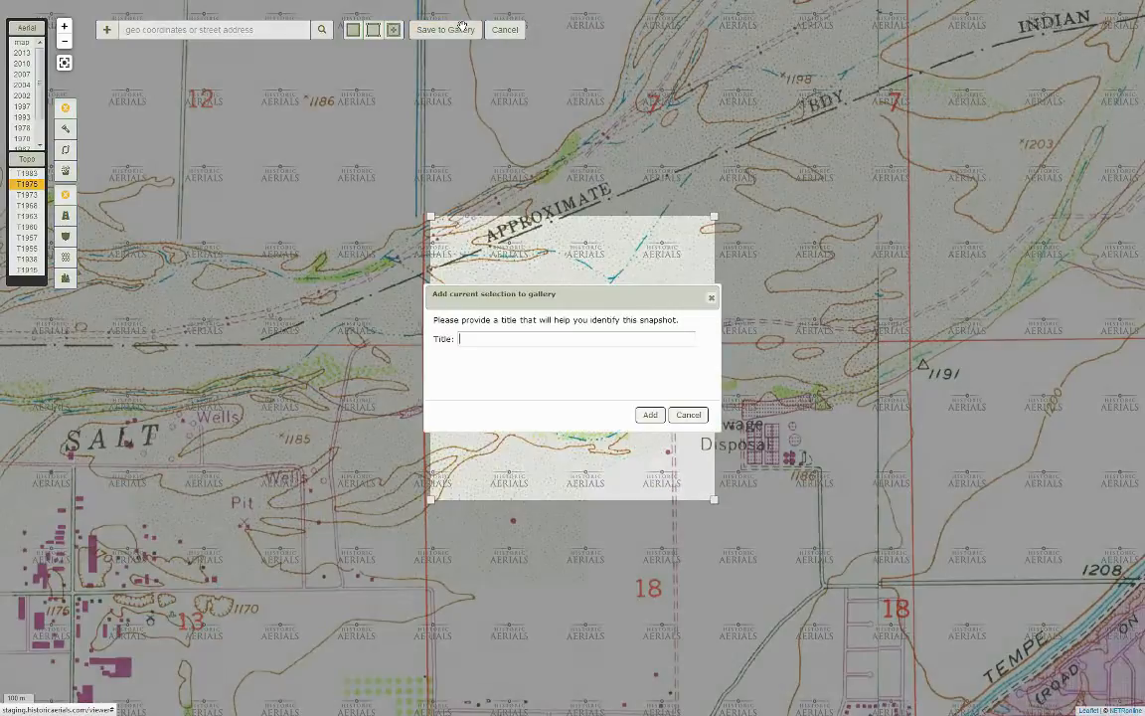
pyautogui.write('test 6')
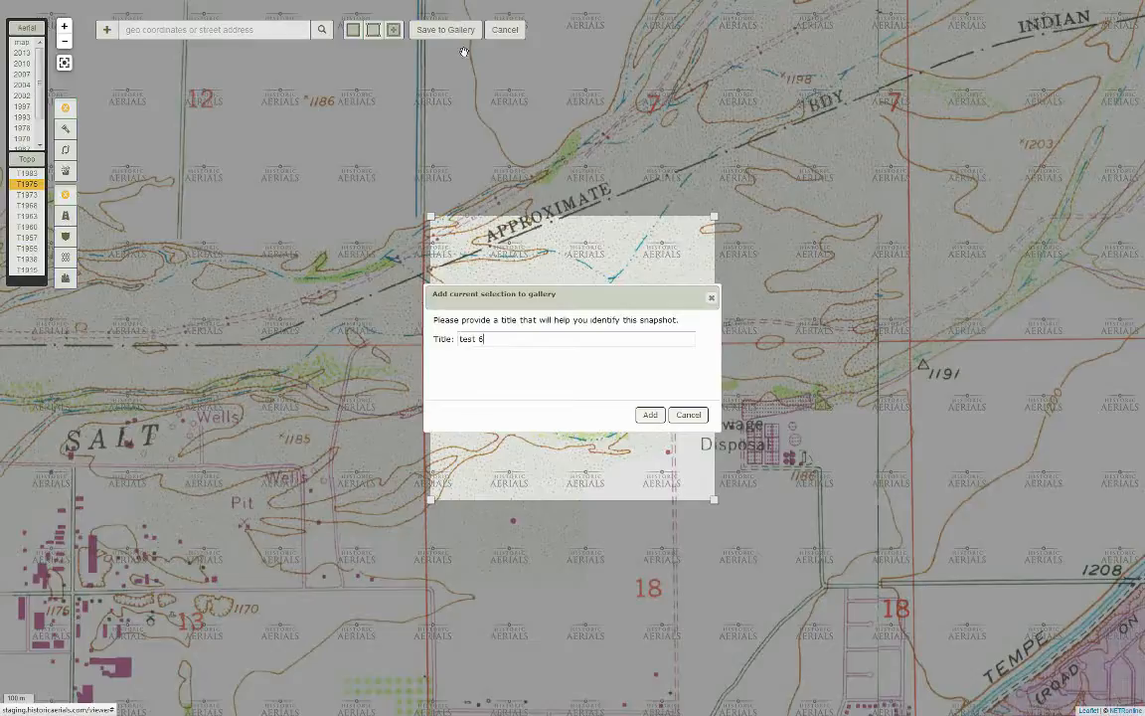
pyautogui.click(650, 416)
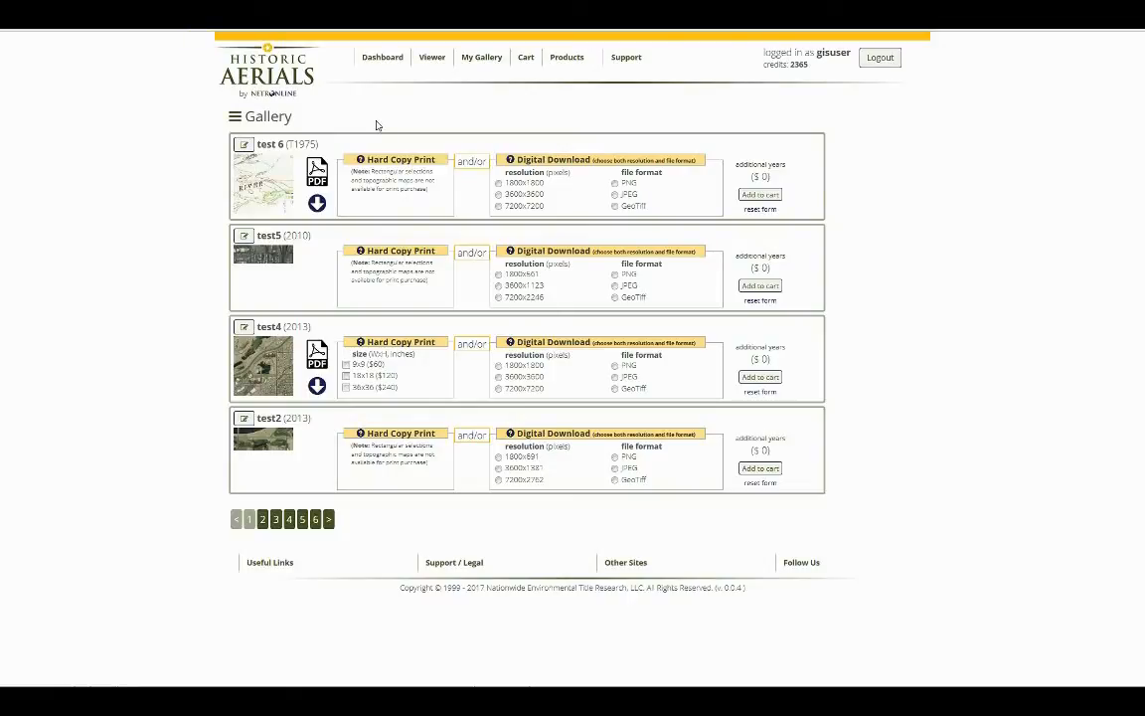
pyautogui.moveTo(456, 132)
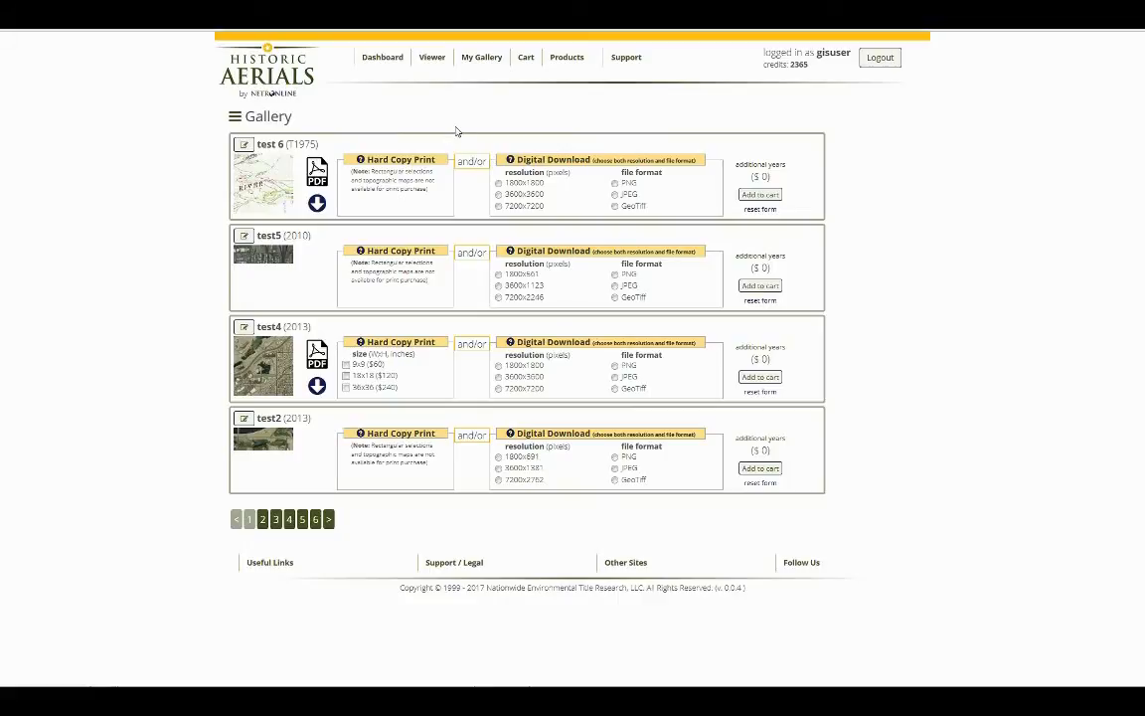